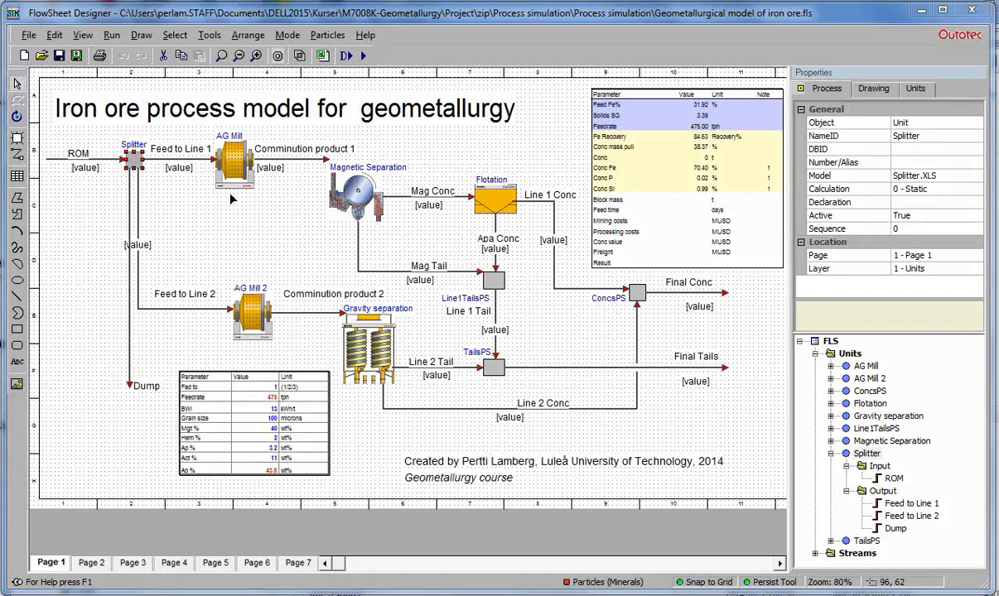
mouse_move(288, 288)
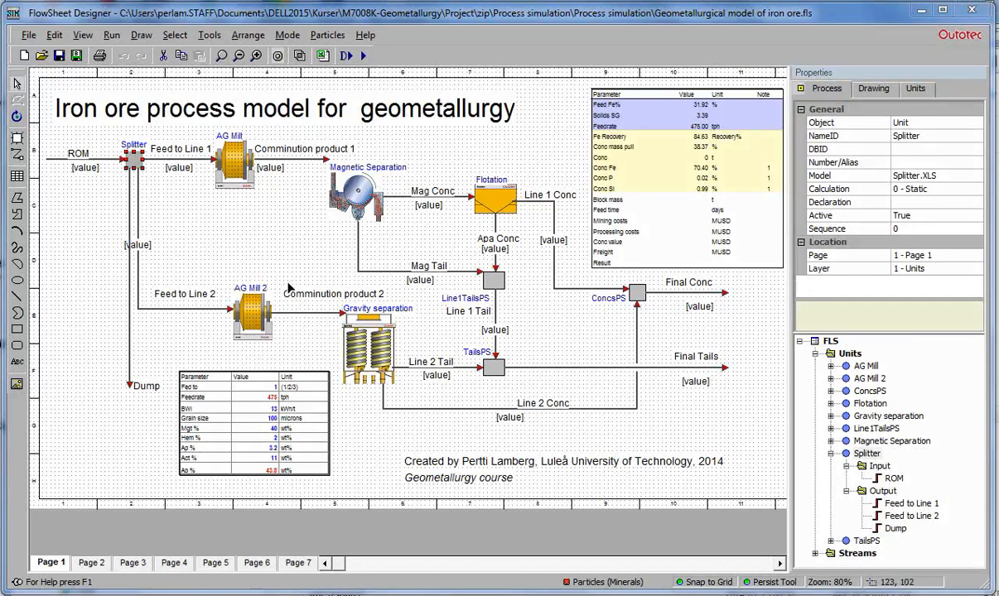
mouse_move(186, 255)
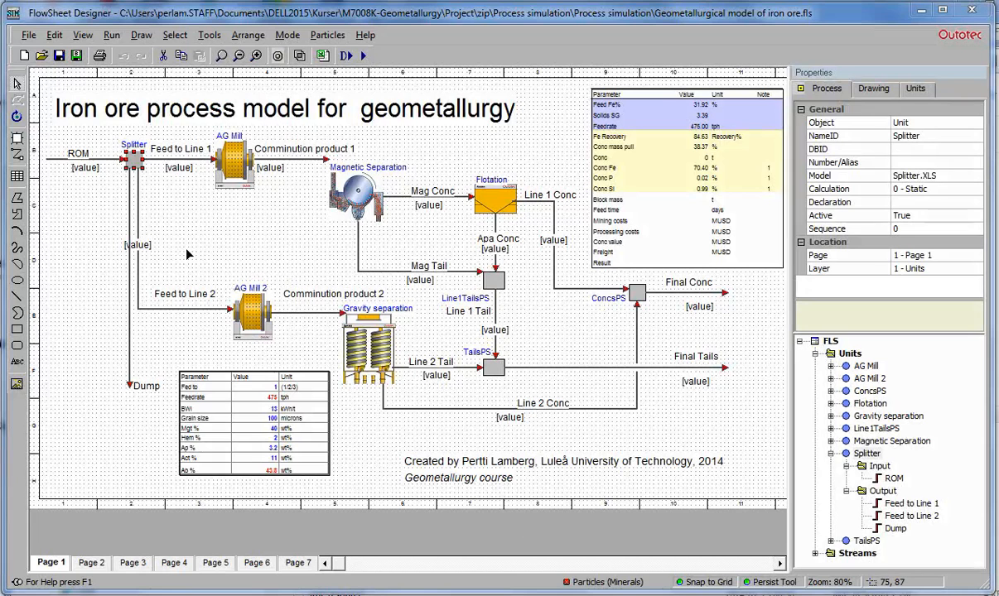
mouse_move(194, 261)
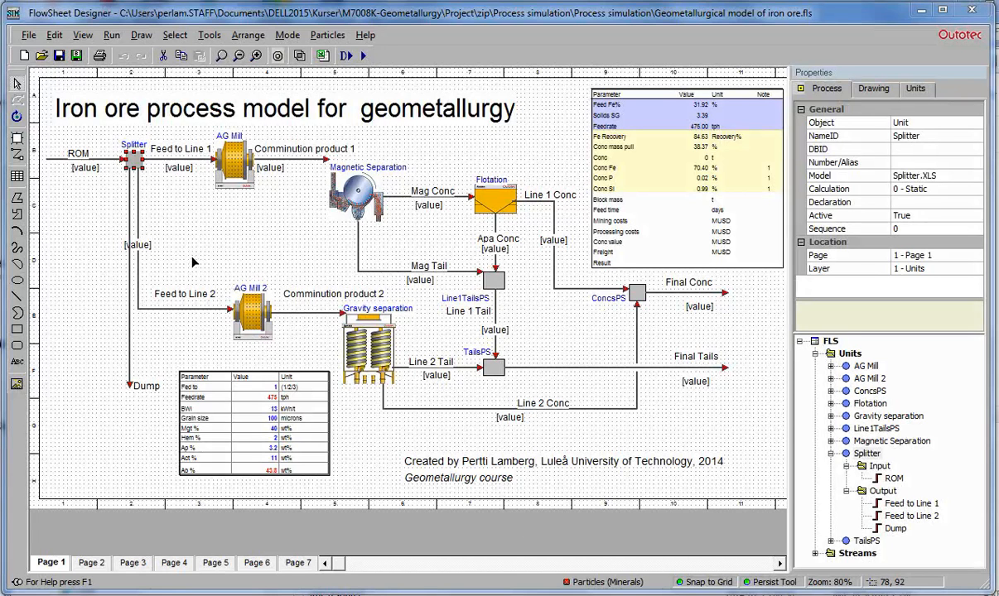
mouse_move(255, 391)
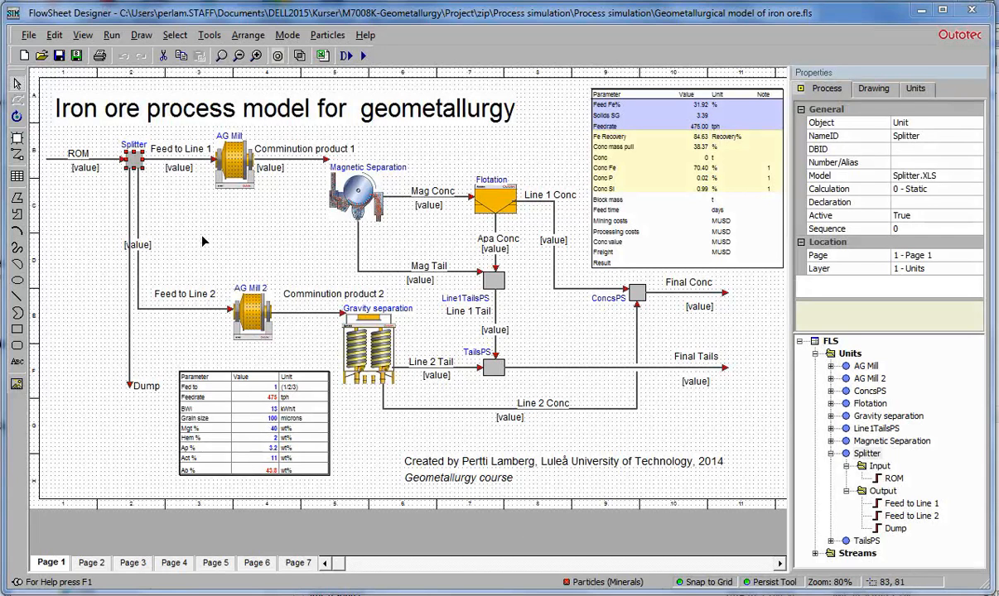
mouse_move(272, 389)
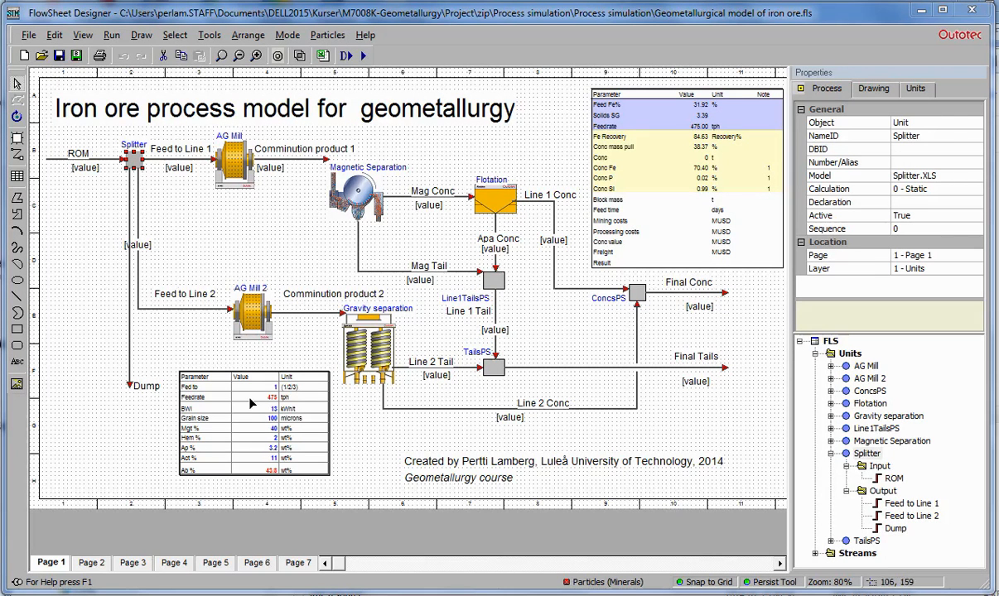
mouse_move(251, 404)
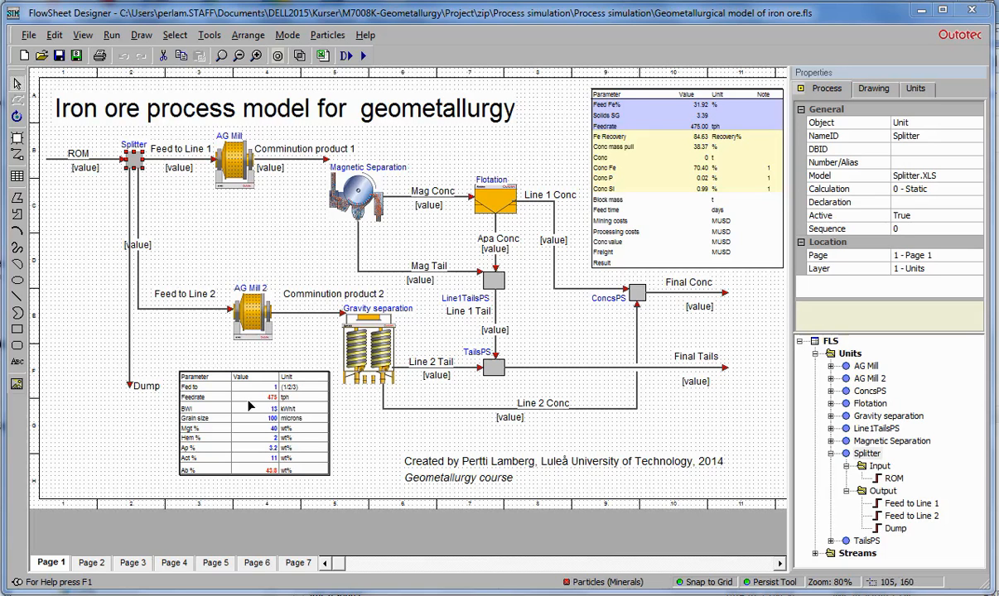
mouse_move(252, 410)
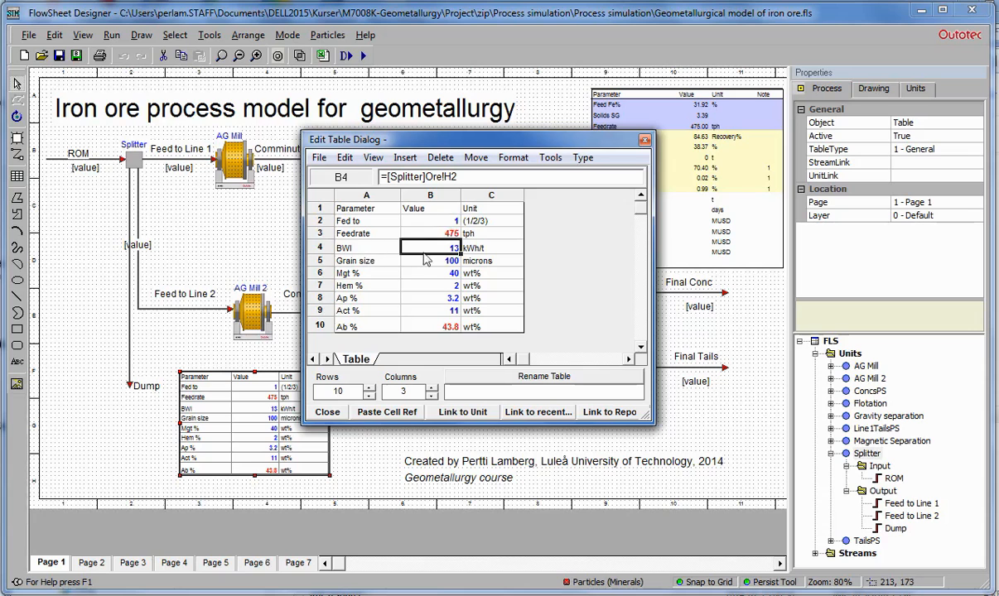
Step: Check the [Splitter]Ore links behind the BWI, Vgt % and Hem % feed cells, then close the editor
click(431, 273)
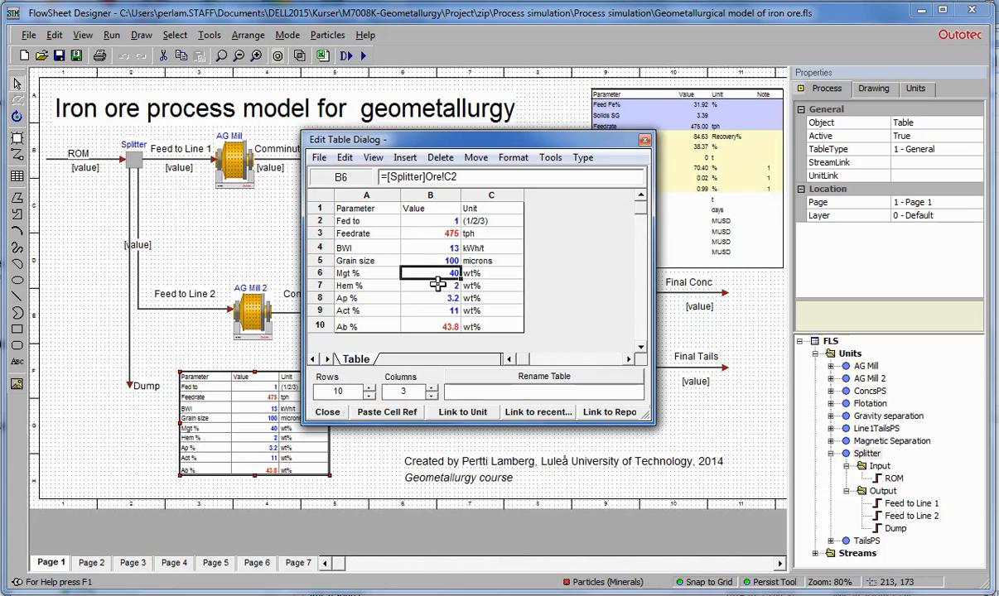
click(430, 248)
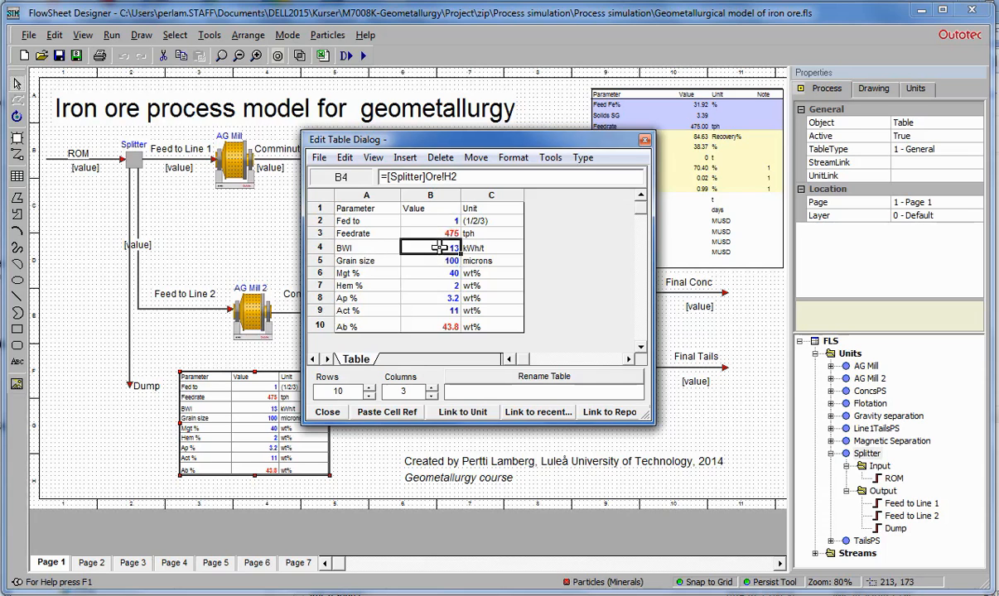
click(430, 272)
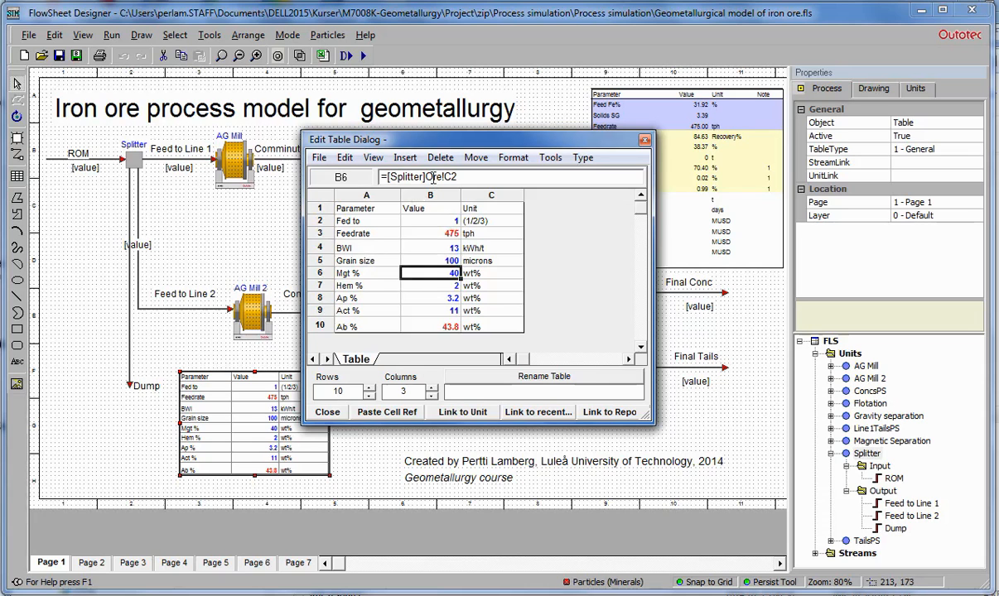
click(431, 285)
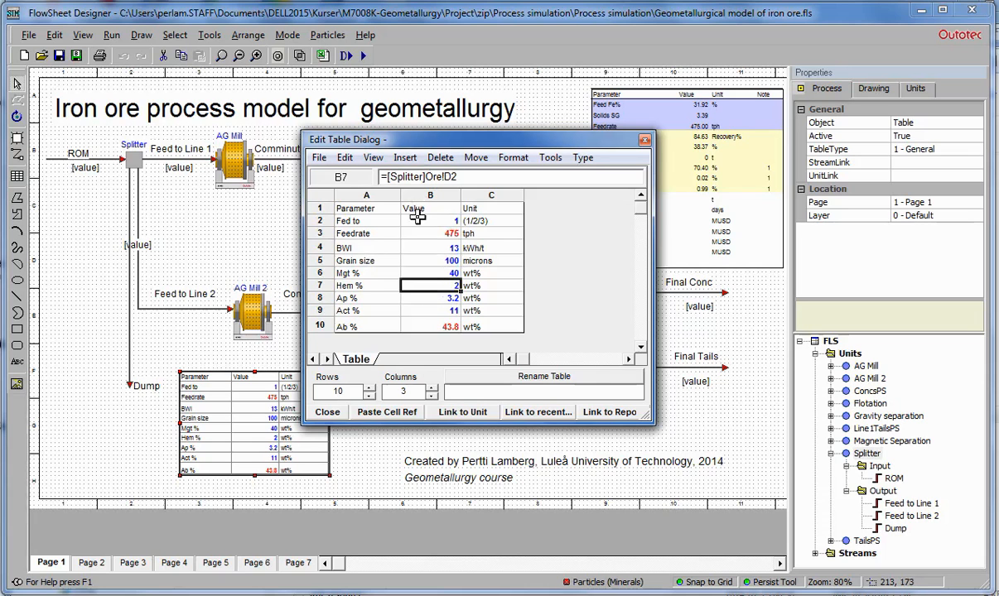
mouse_move(135, 164)
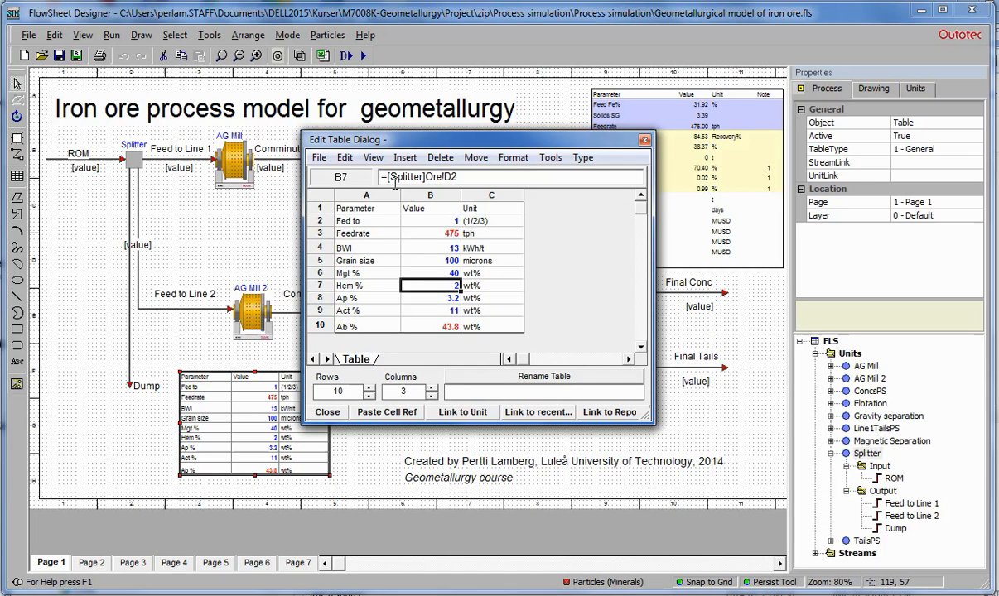
mouse_move(152, 174)
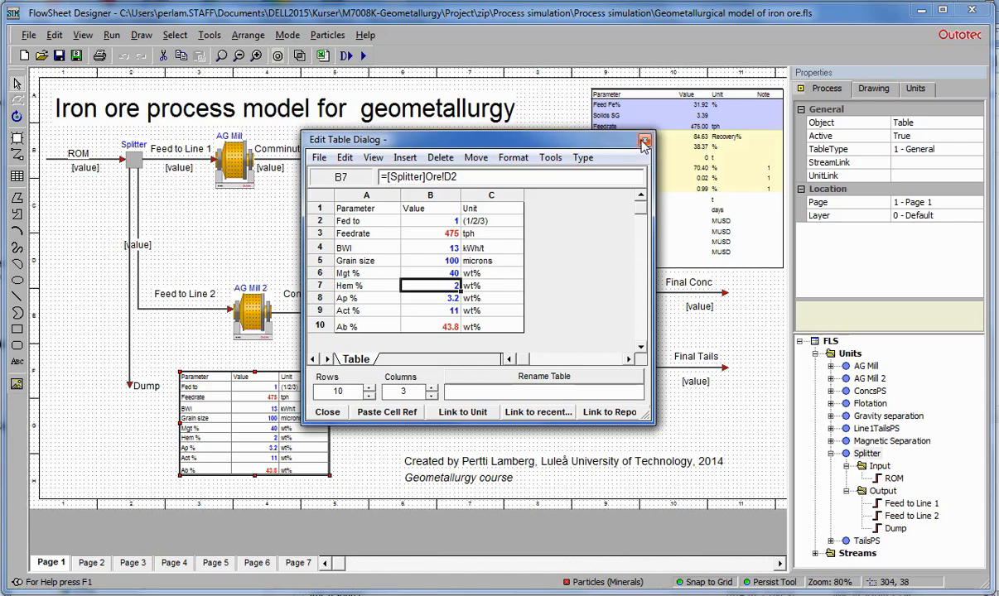
click(644, 139)
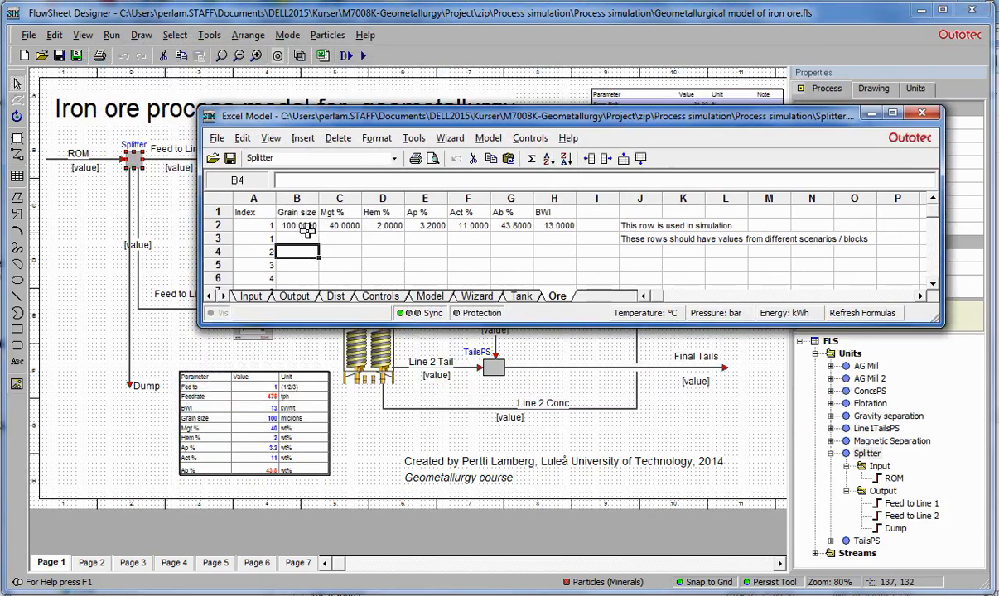
Step: Enter 12 as the feed table BWI and confirm the Ore sheet row 2 now reads 12
click(467, 226)
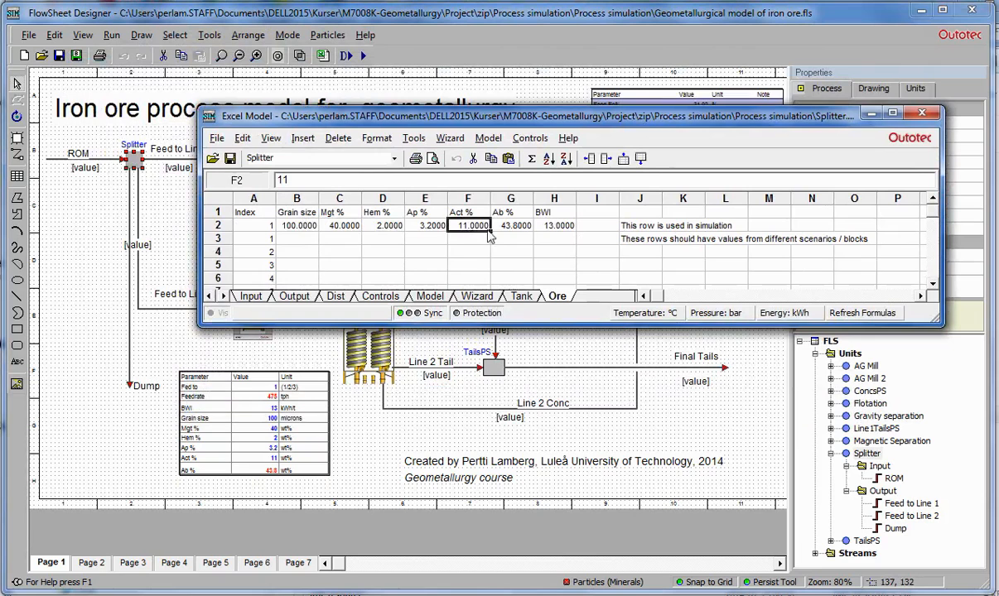
click(553, 226)
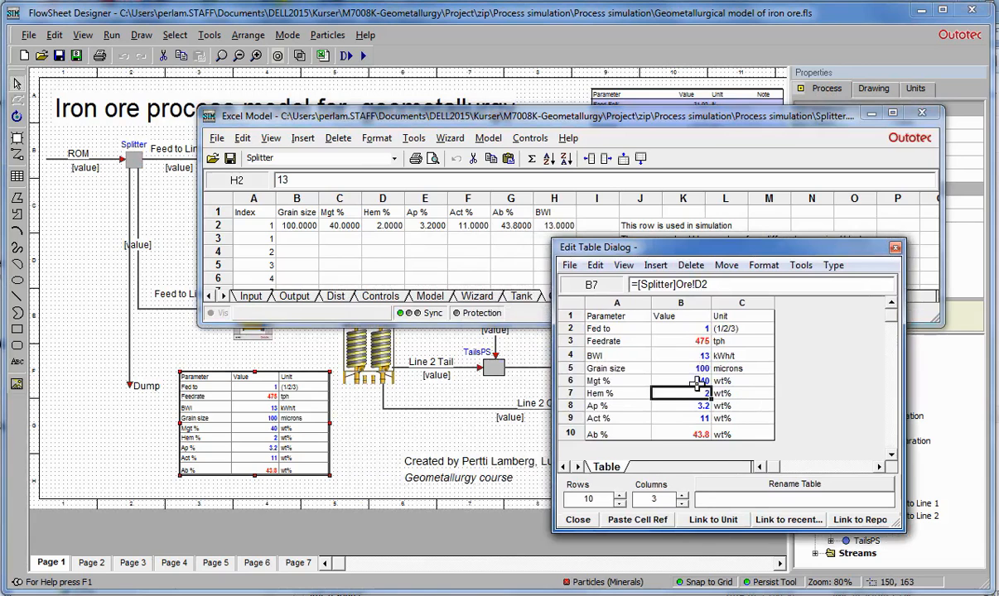
click(679, 355)
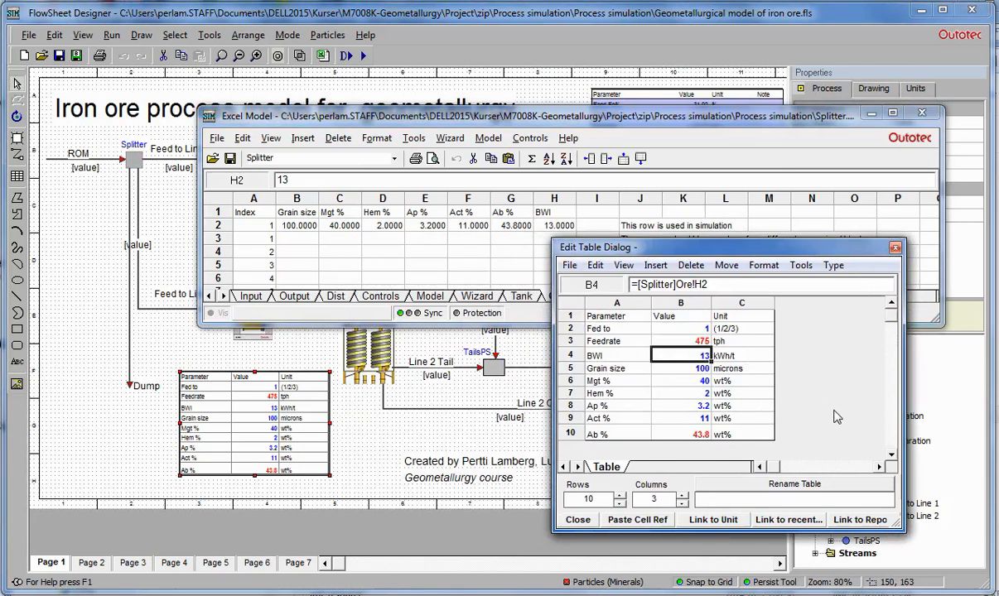
text(12)
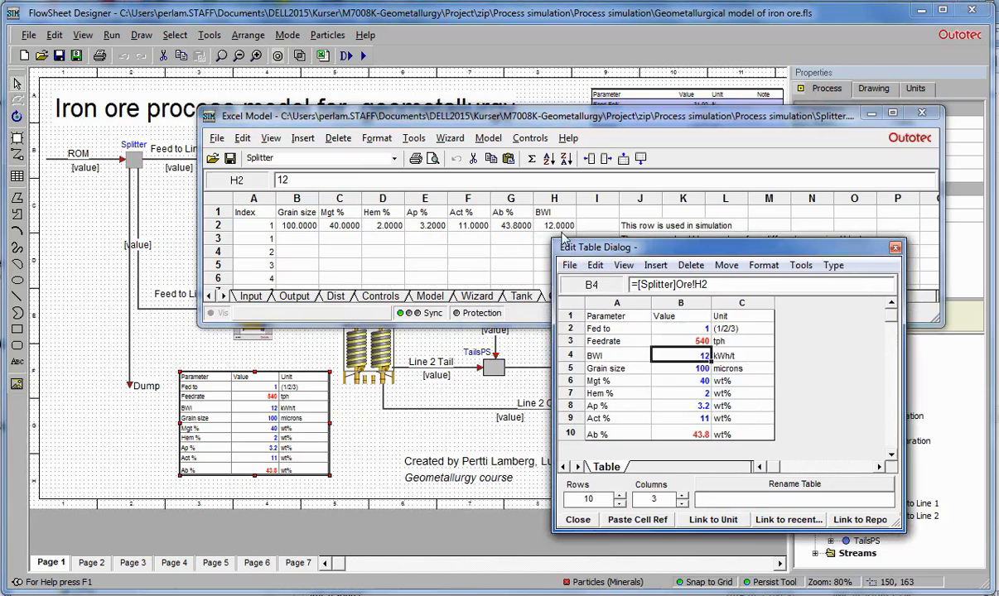
mouse_move(351, 233)
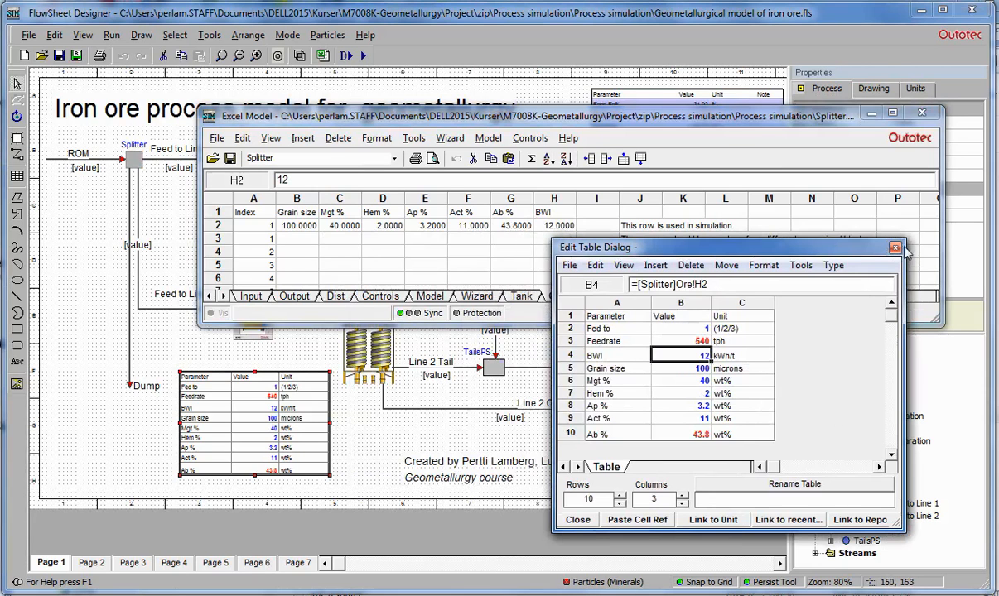
click(894, 249)
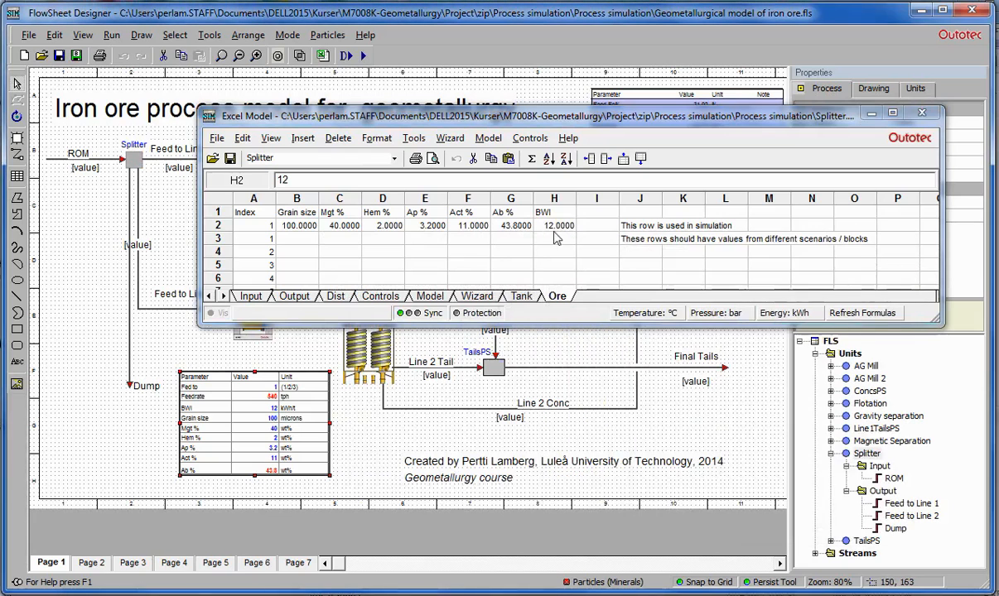
click(553, 225)
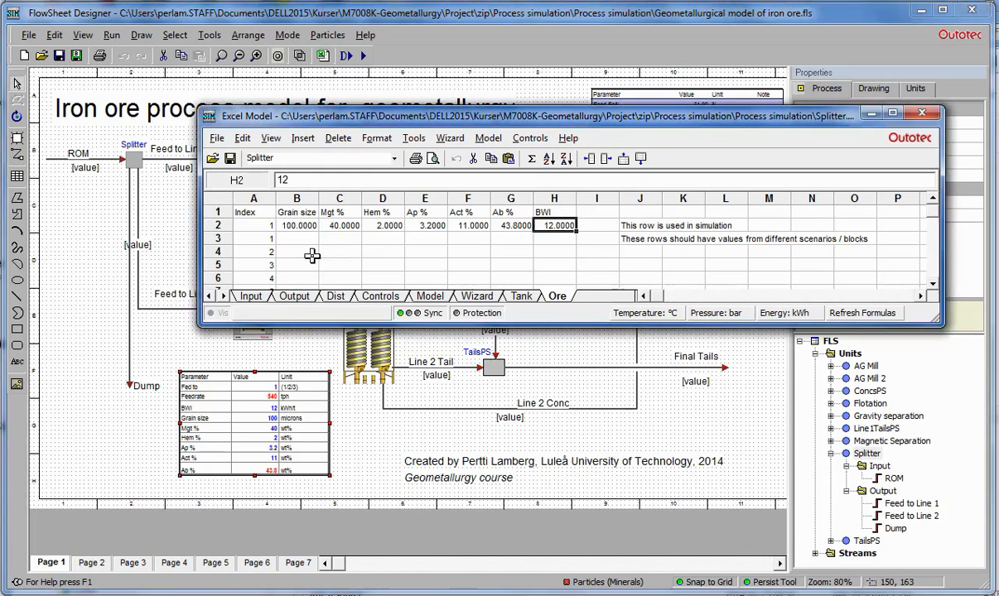
click(294, 251)
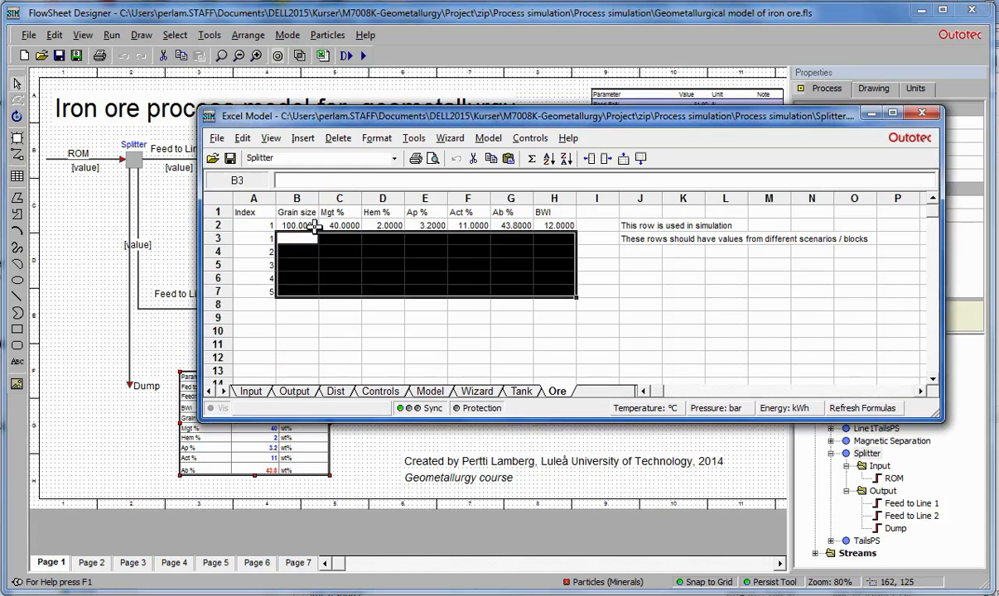
mouse_move(379, 238)
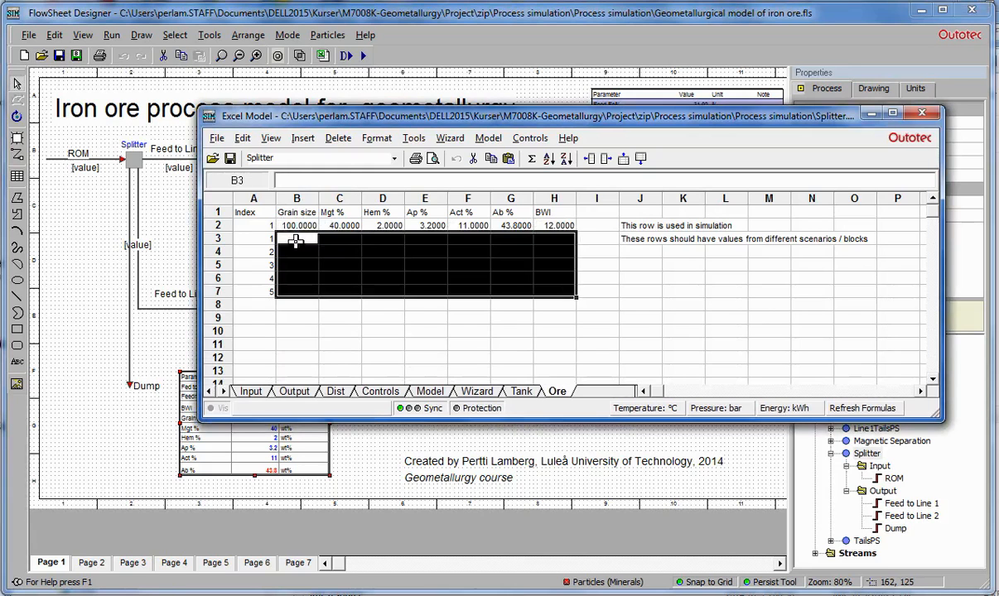
Step: Enter grain size 120 into the scenario rows so scenarios 1–5 read 80, 90, 100, 110, 120
click(295, 251)
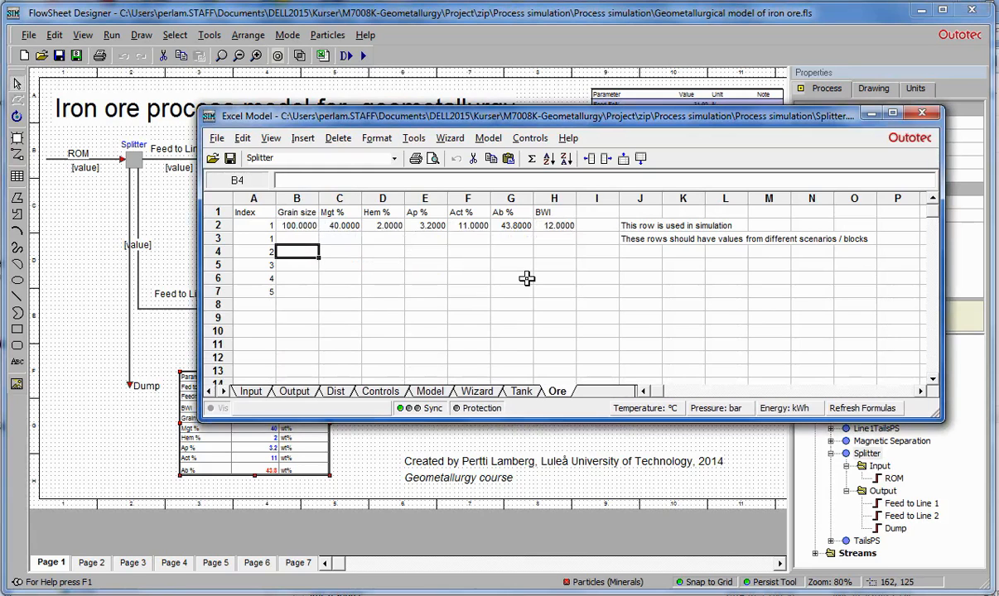
click(296, 238)
text(80)
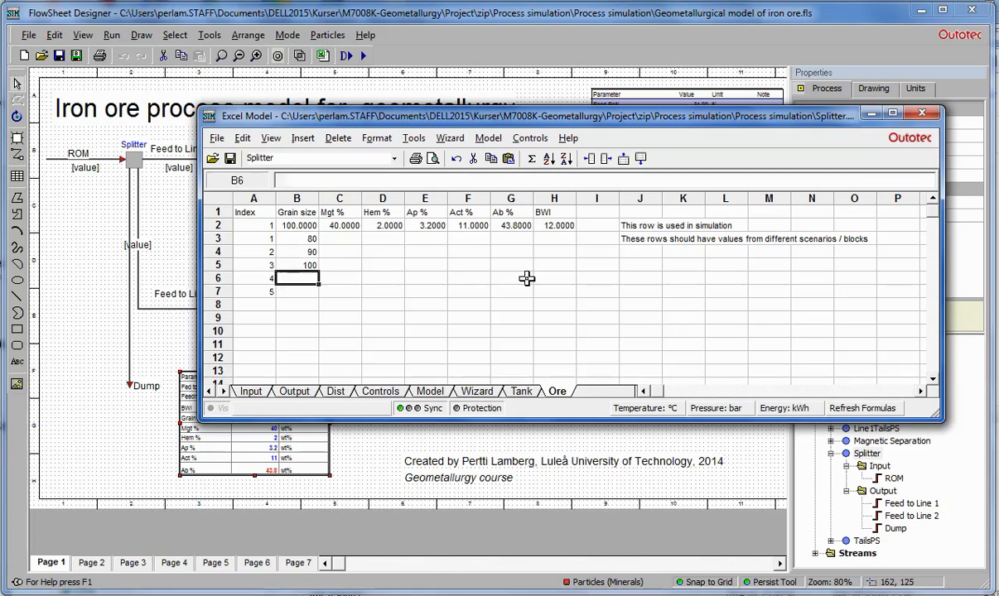
text(120)
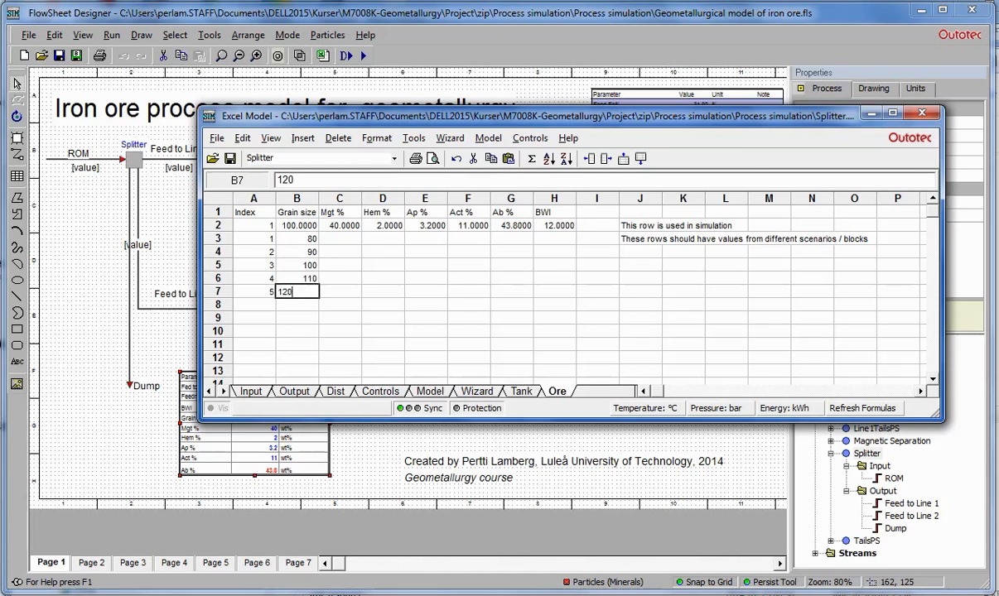
click(295, 252)
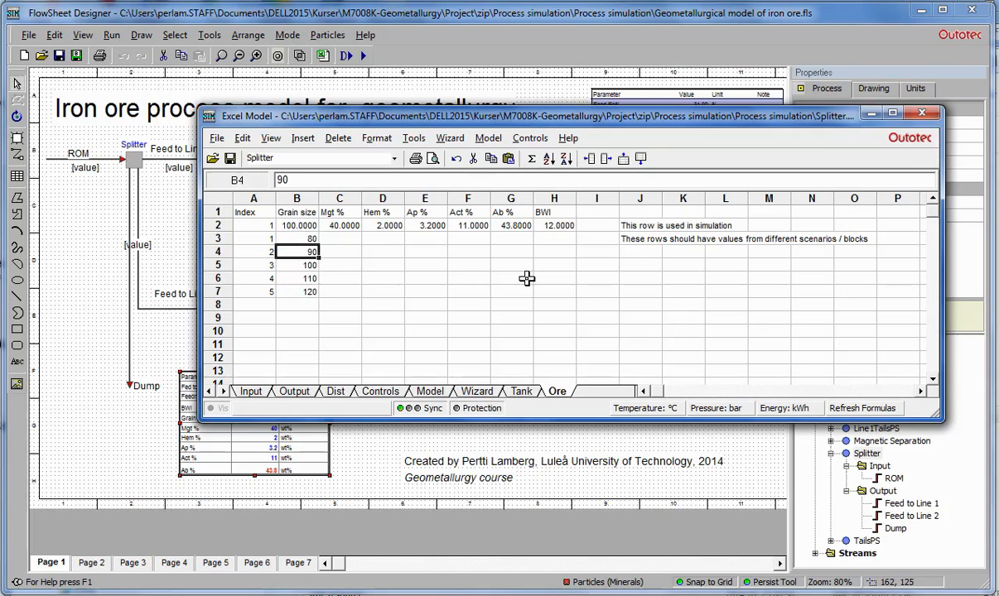
click(296, 291)
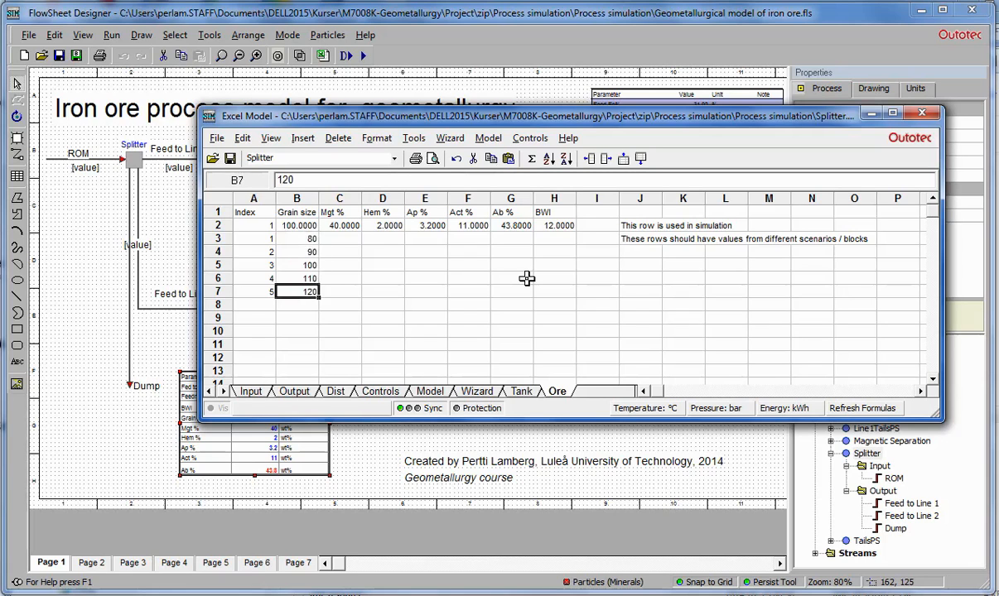
click(296, 225)
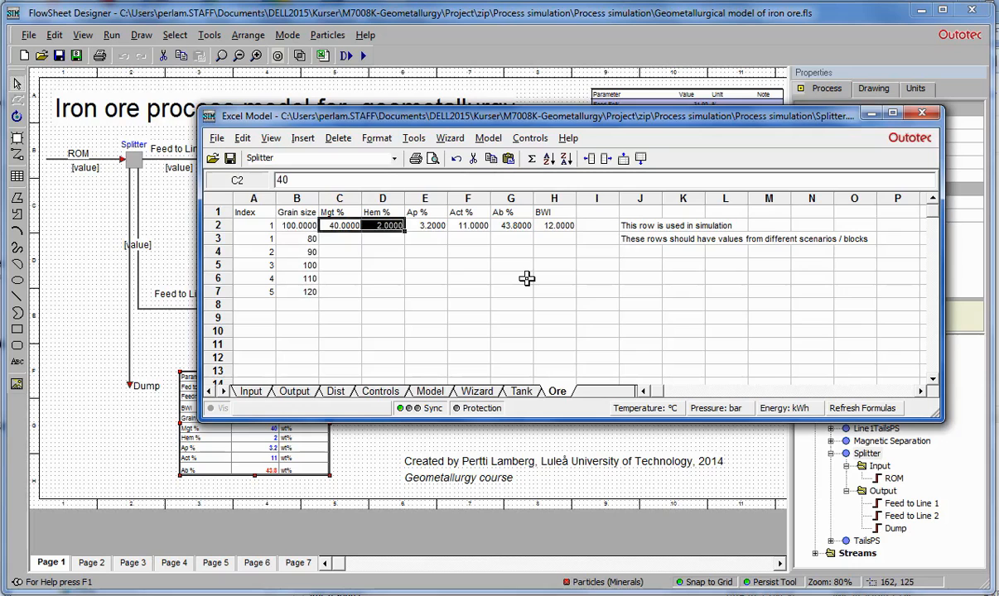
click(338, 239)
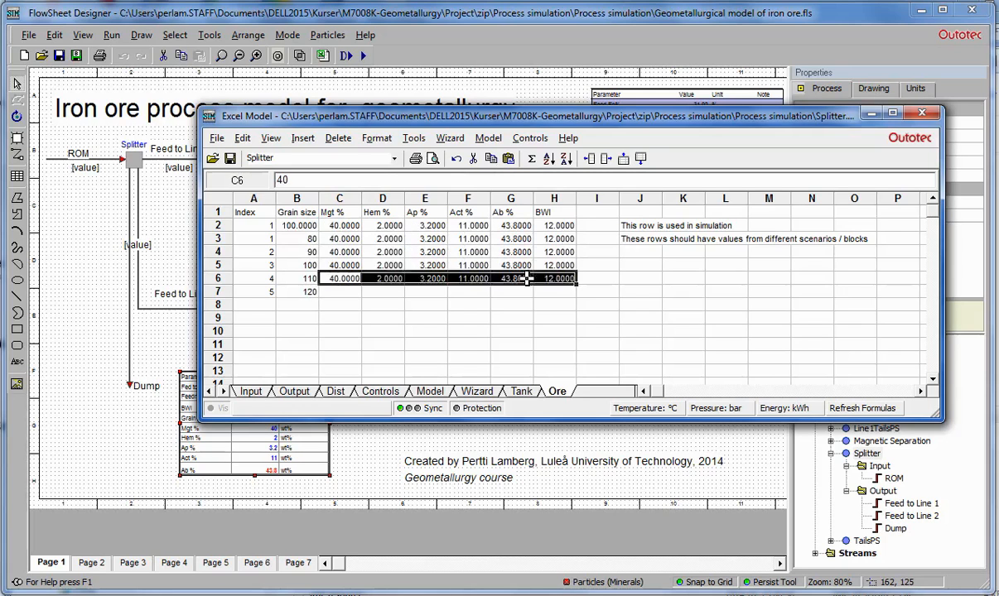
click(297, 225)
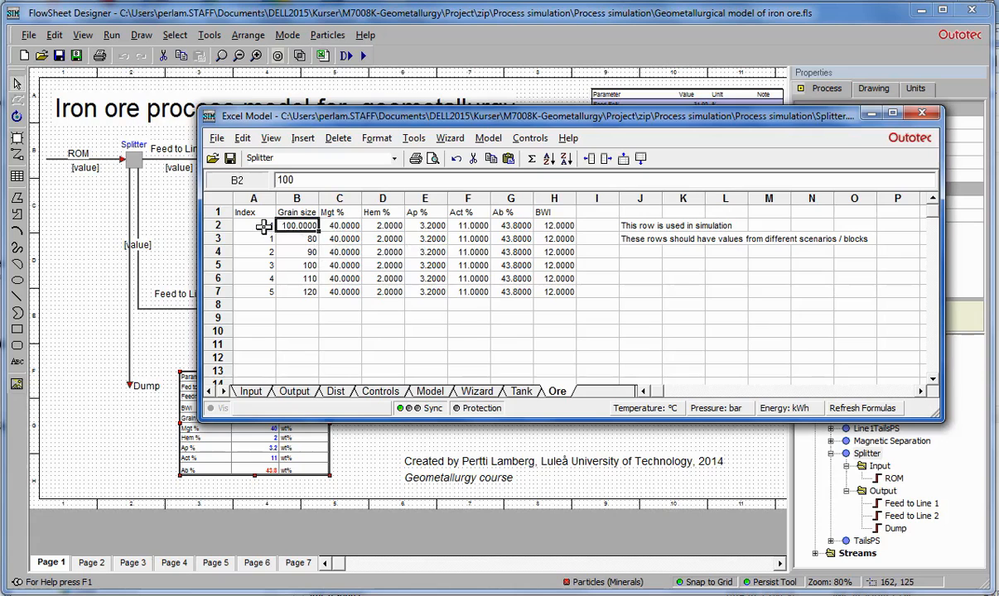
click(253, 225)
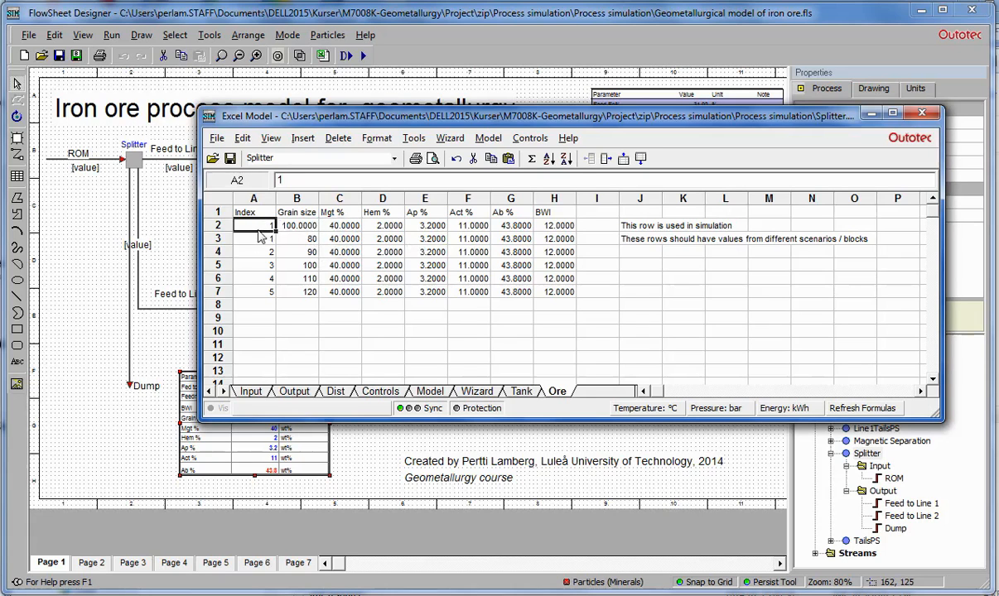
mouse_move(264, 237)
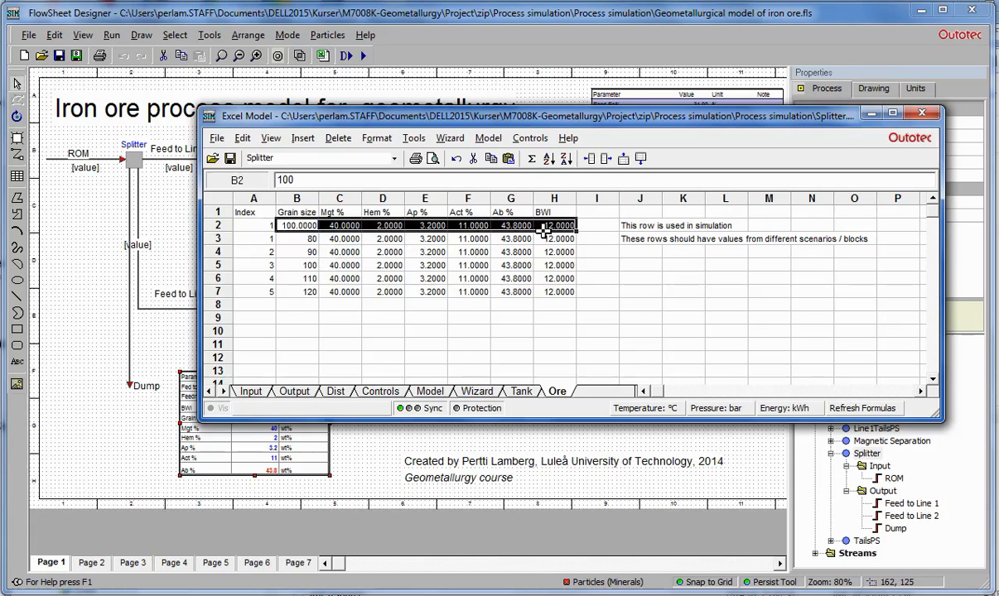
click(253, 226)
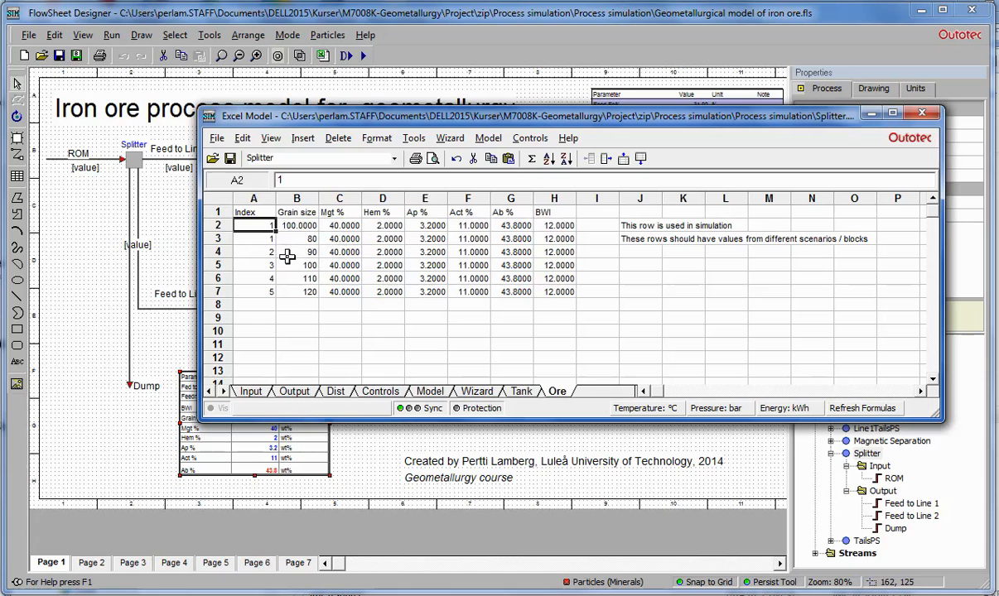
click(294, 265)
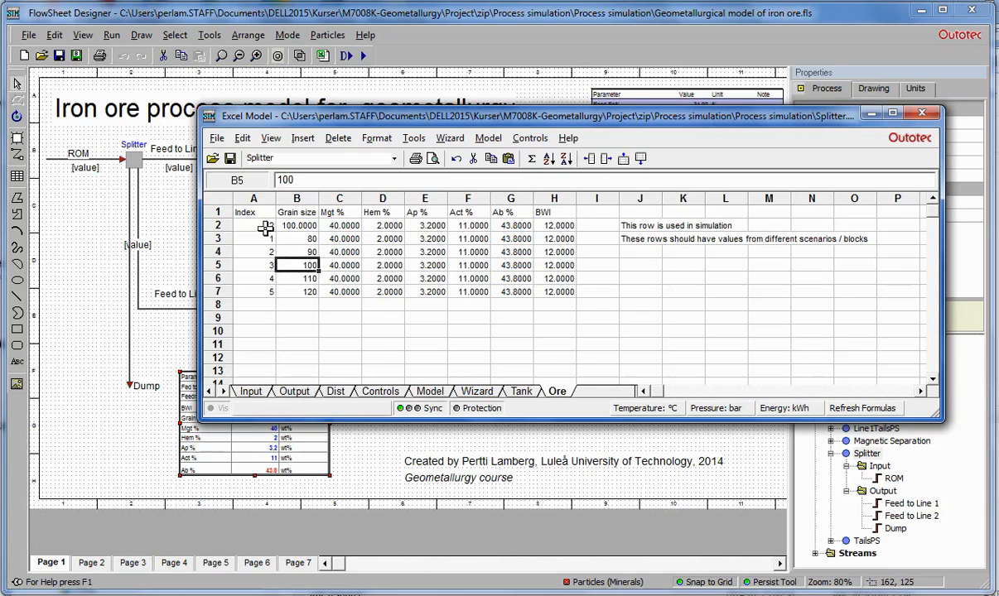
click(253, 225)
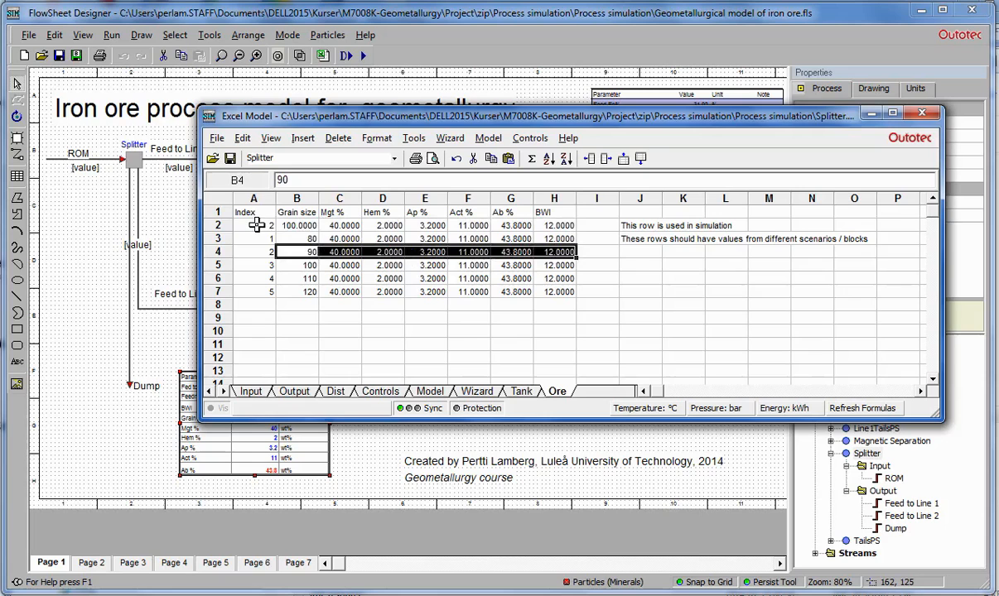
click(294, 225)
text(=IN)
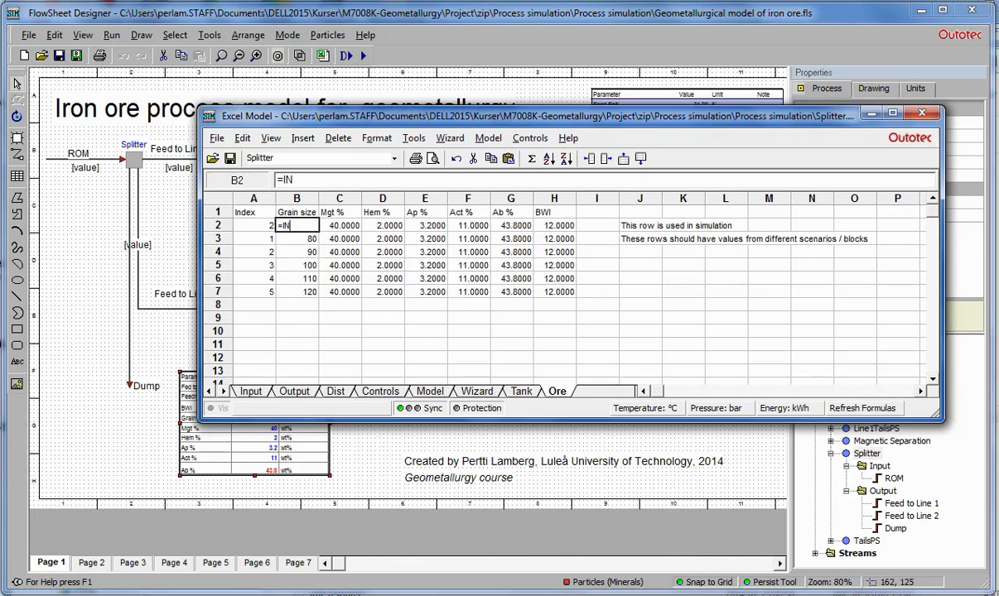
Step: Enter =INDEX(B3:B7,A2) in B2 and test it with index 3 against the scenario grain sizes
text(DEX()
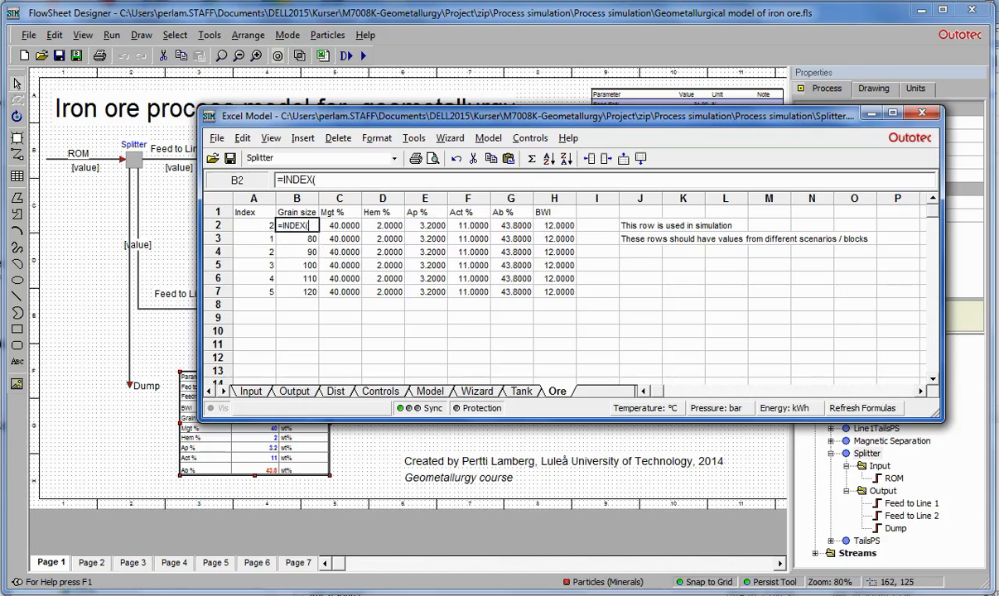
click(297, 239)
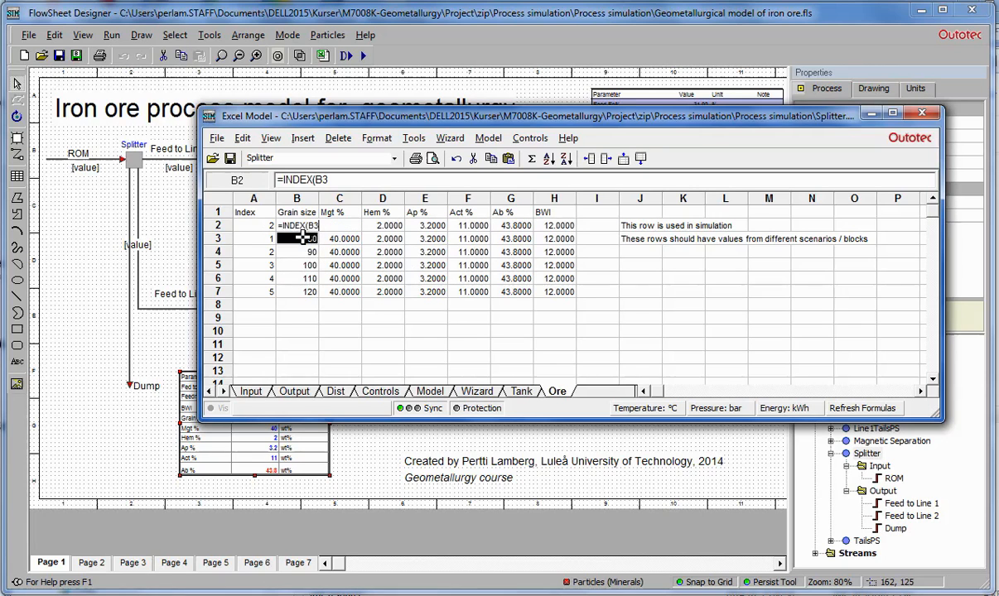
drag(295, 238, 295, 292)
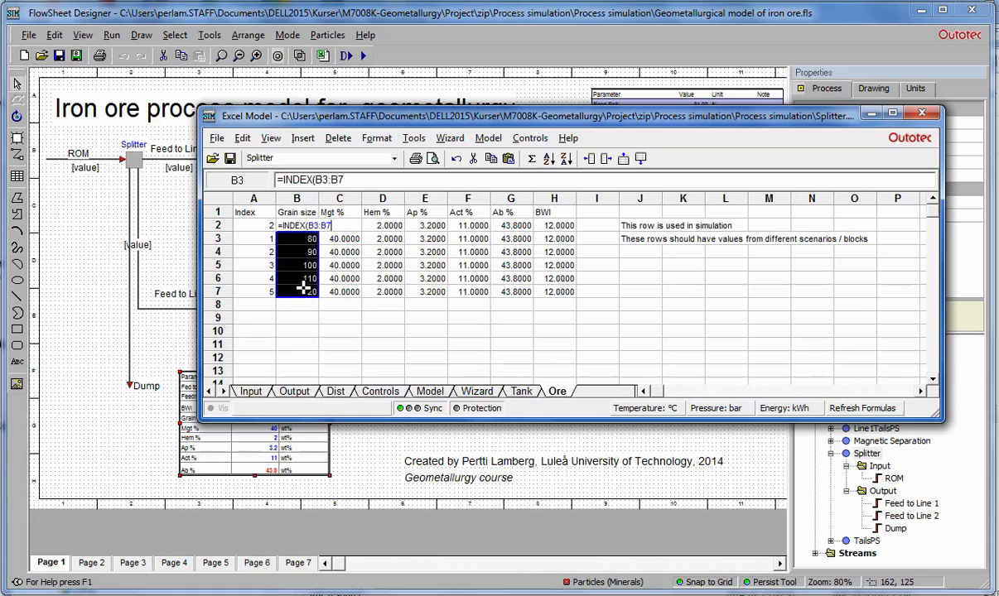
click(254, 225)
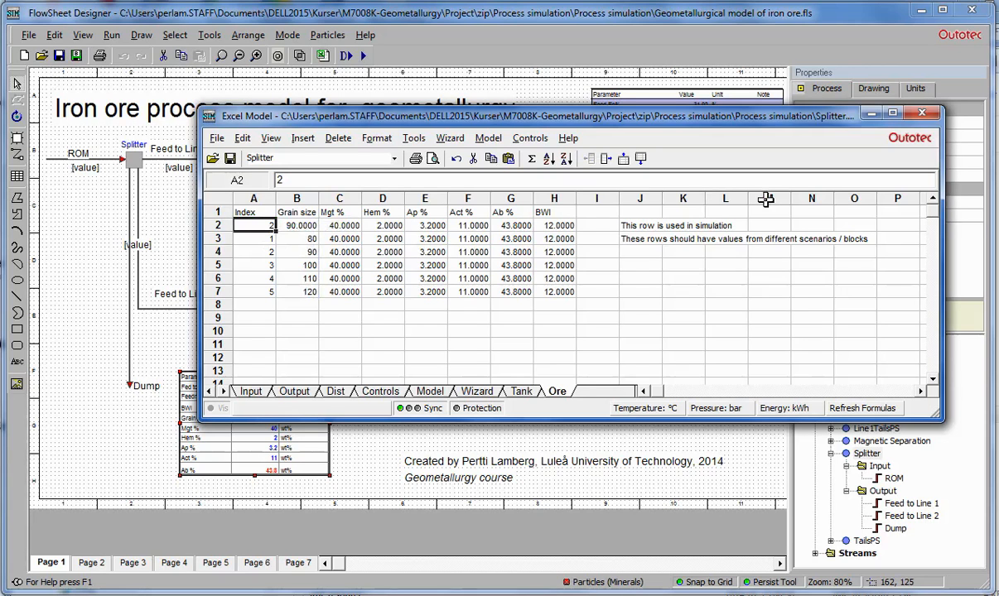
text(3)
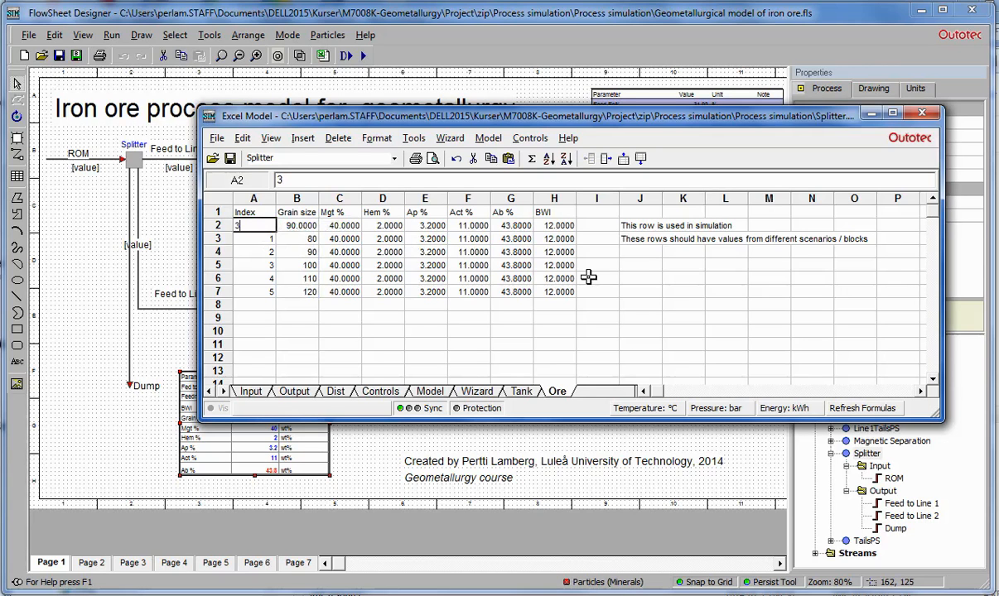
click(295, 225)
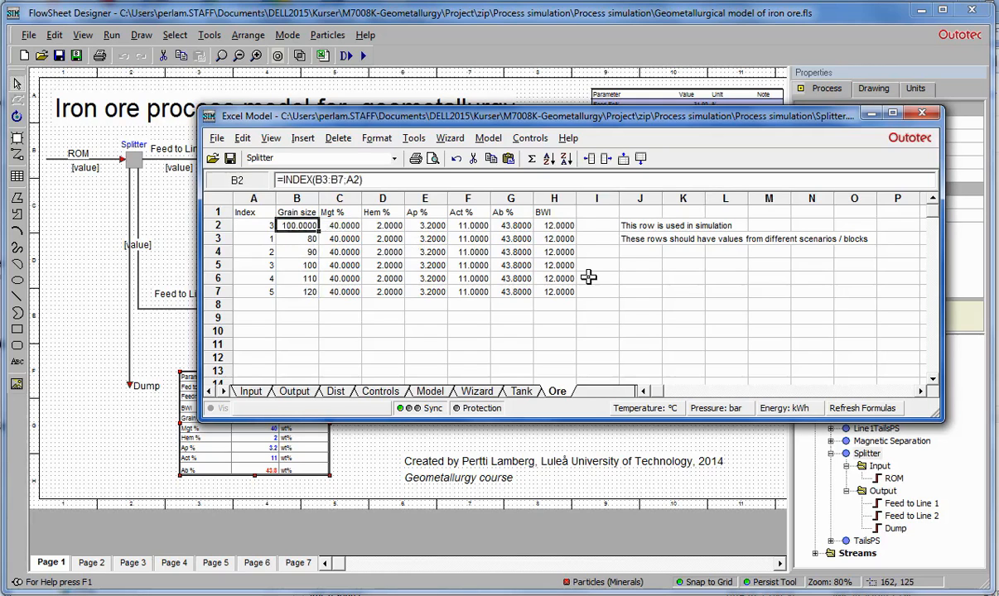
click(296, 239)
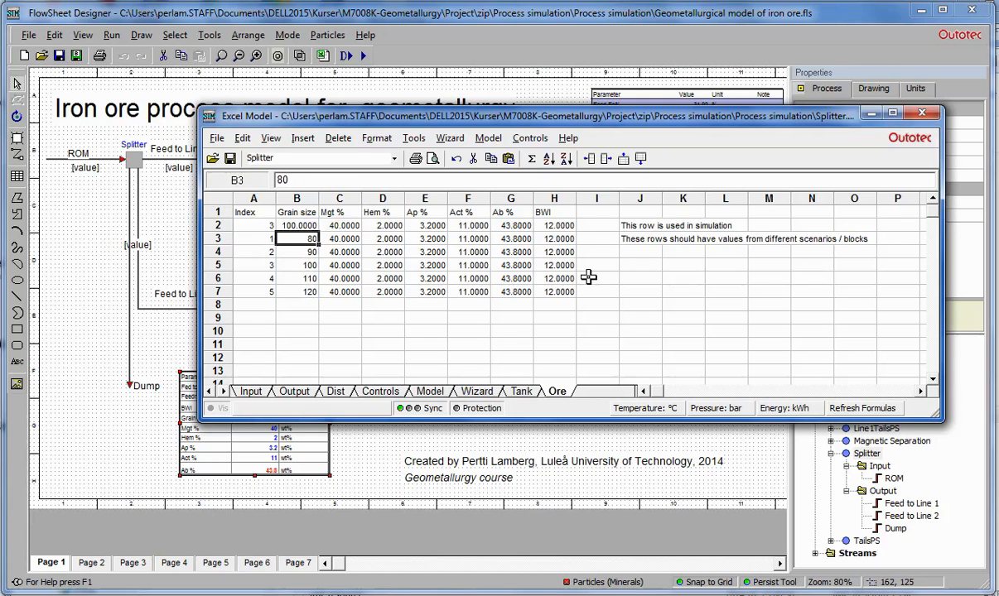
Step: Lock the index as $A$2, fill the lookup formula across row 2 and verify the BWI column result
click(297, 225)
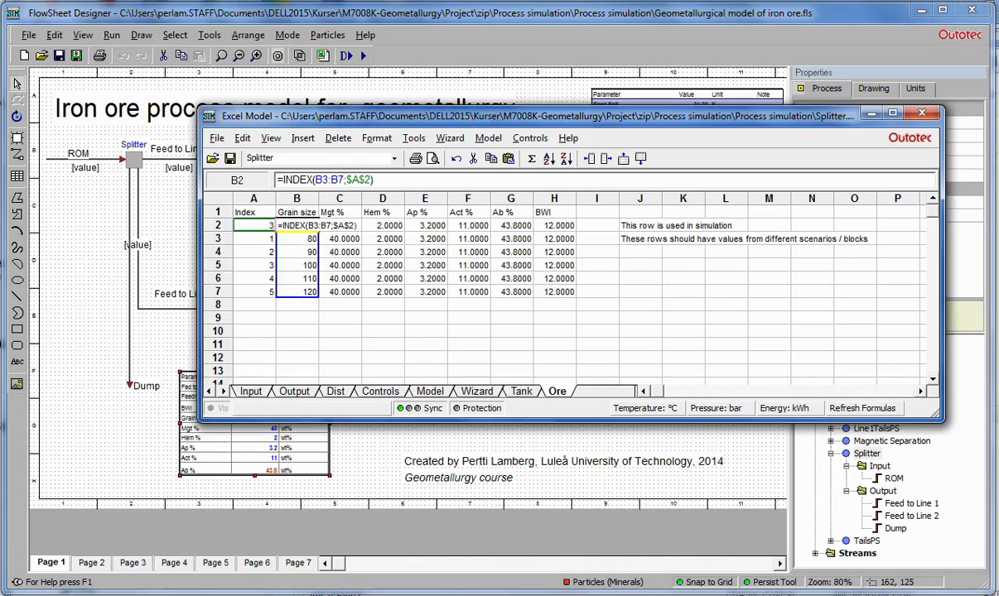
click(295, 239)
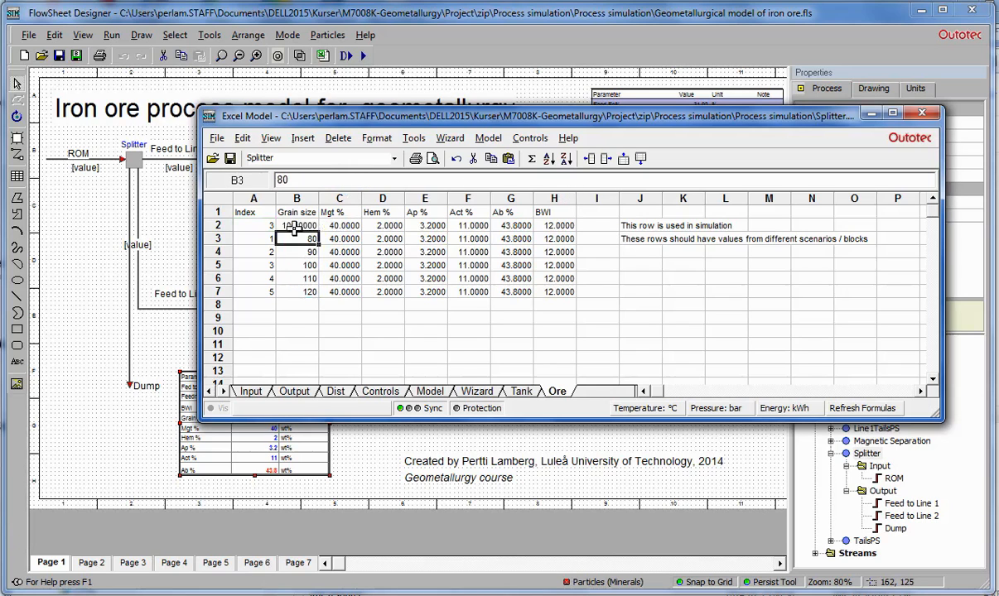
click(296, 225)
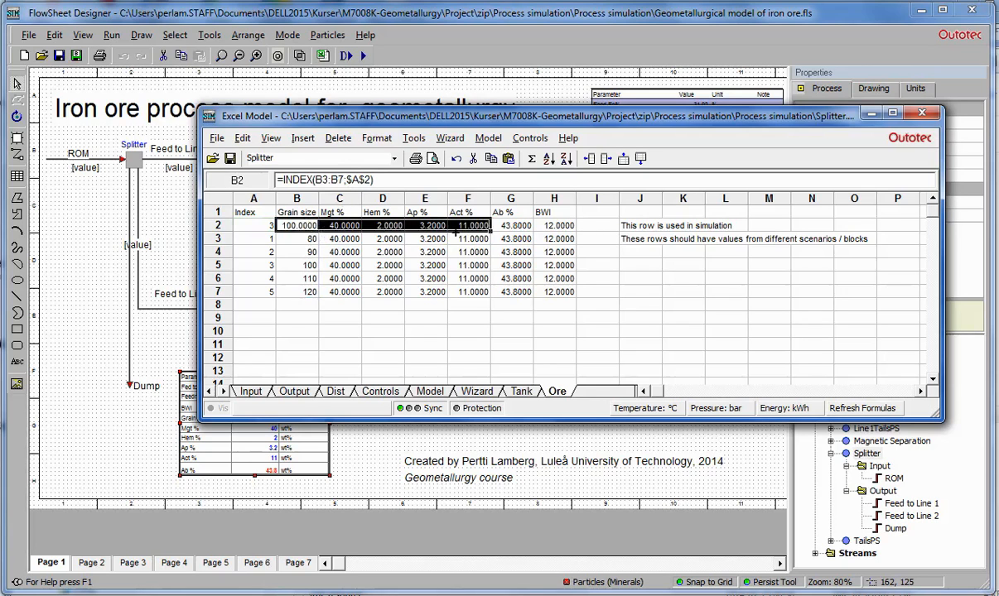
click(554, 252)
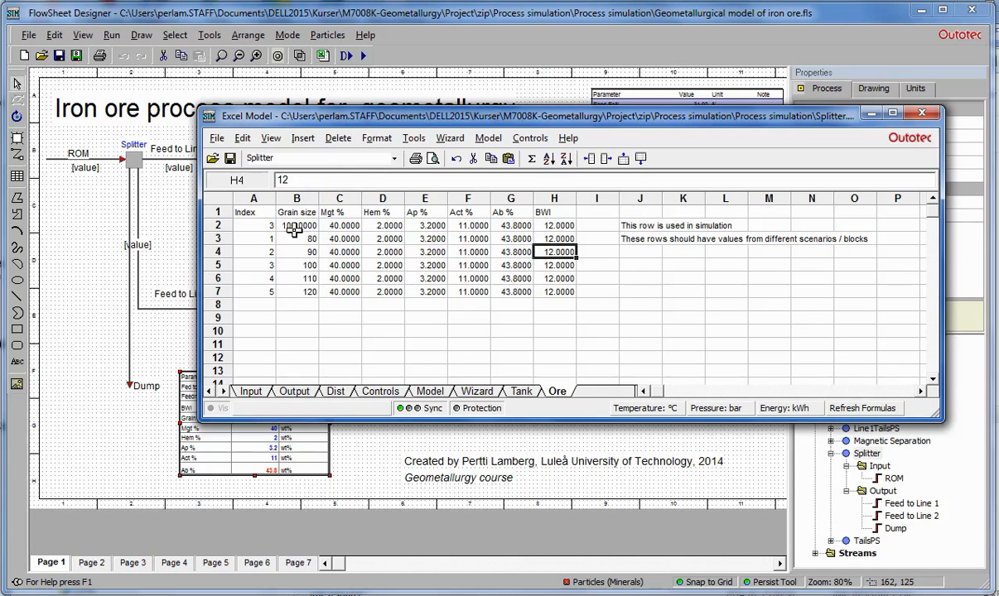
click(553, 225)
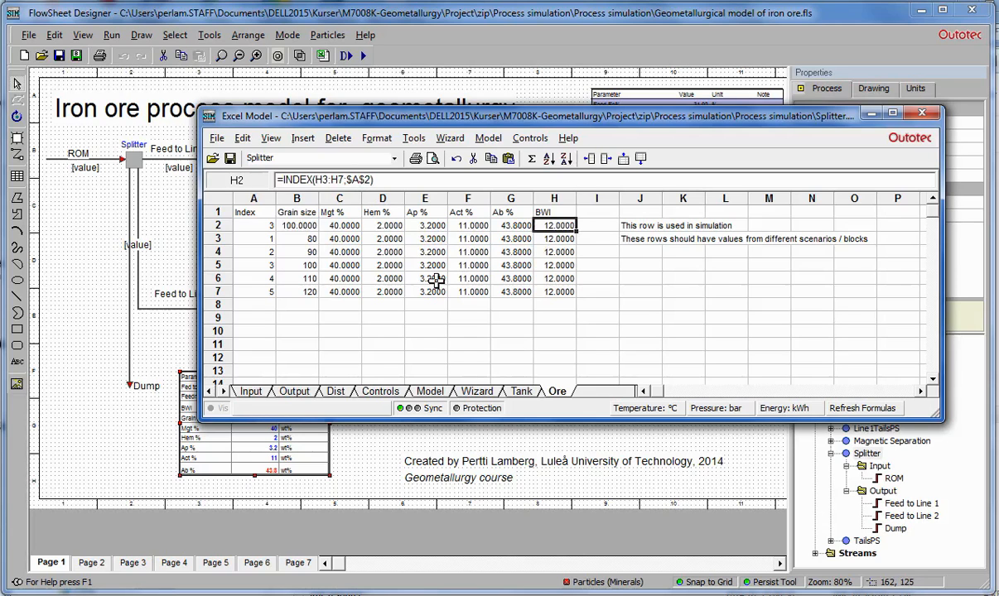
click(295, 239)
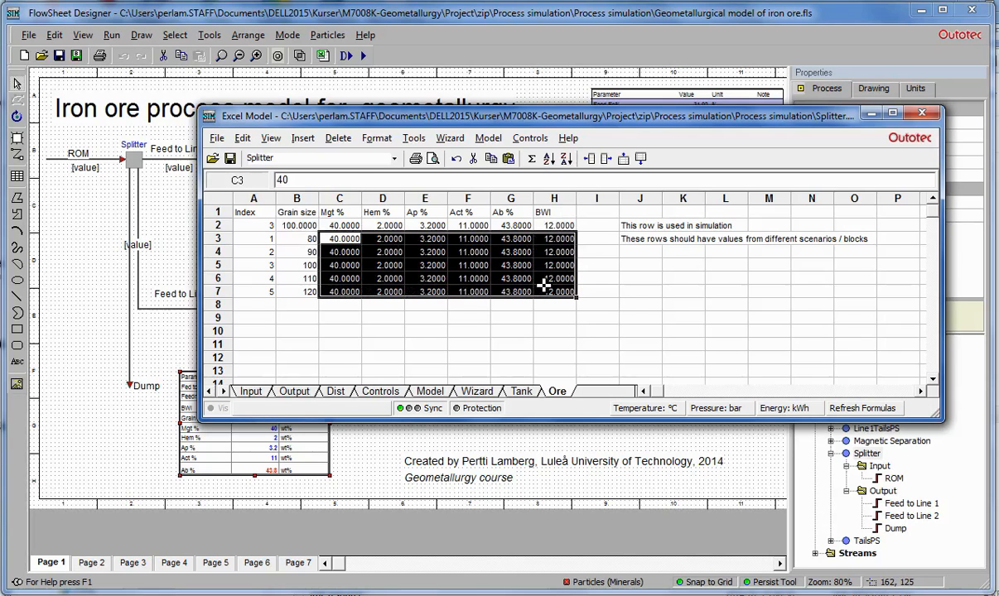
mouse_move(400, 252)
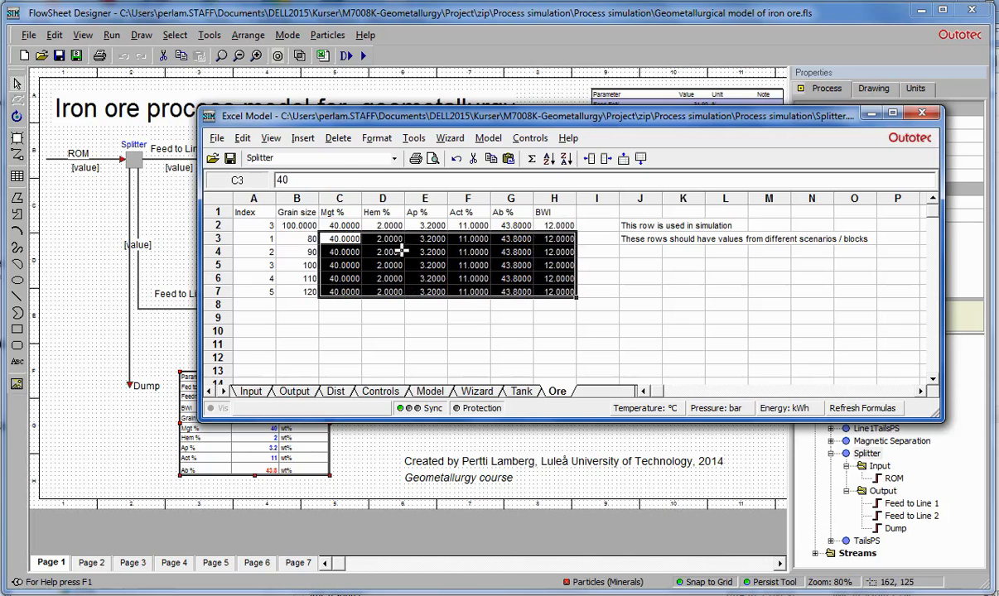
mouse_move(325, 252)
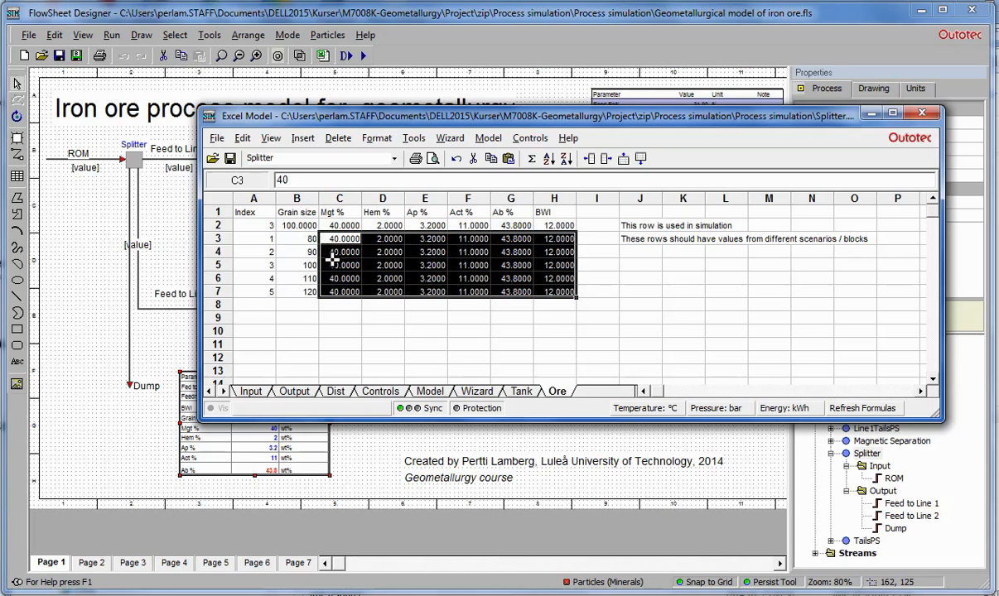
mouse_move(622, 252)
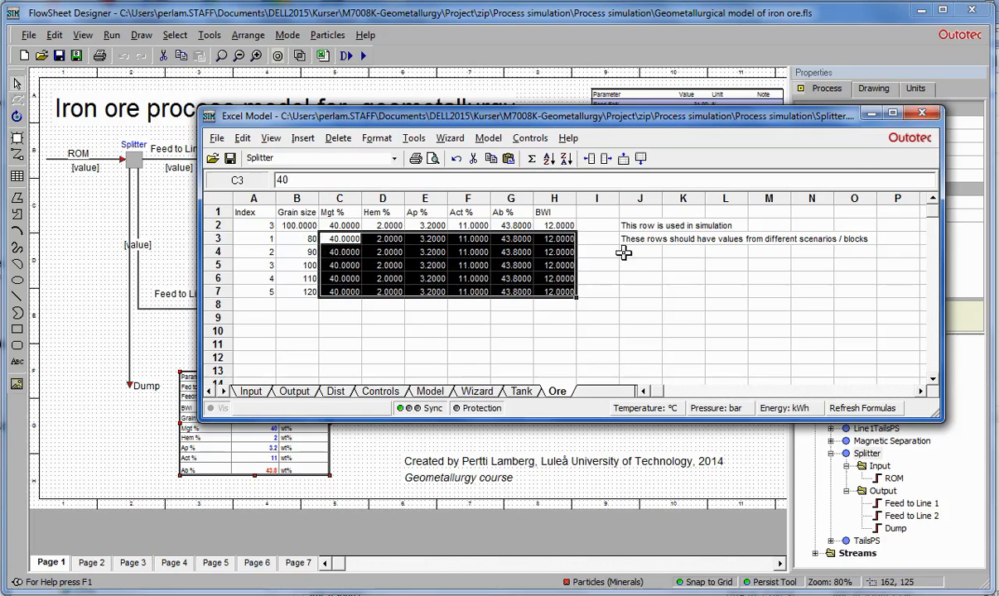
click(297, 239)
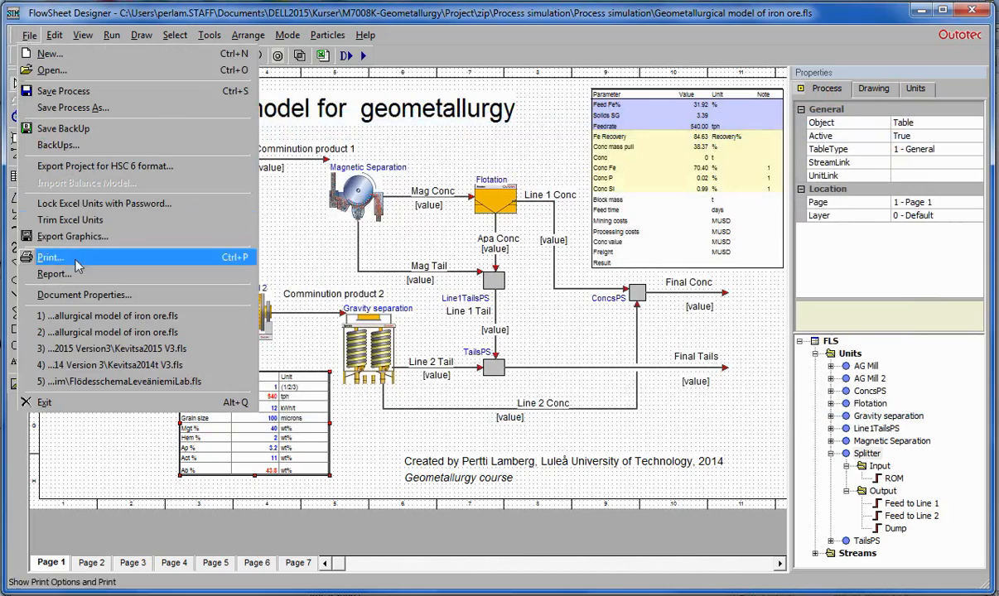
Step: Open the Process Report workbook on its Remote-Control sheet via File > Report
click(53, 275)
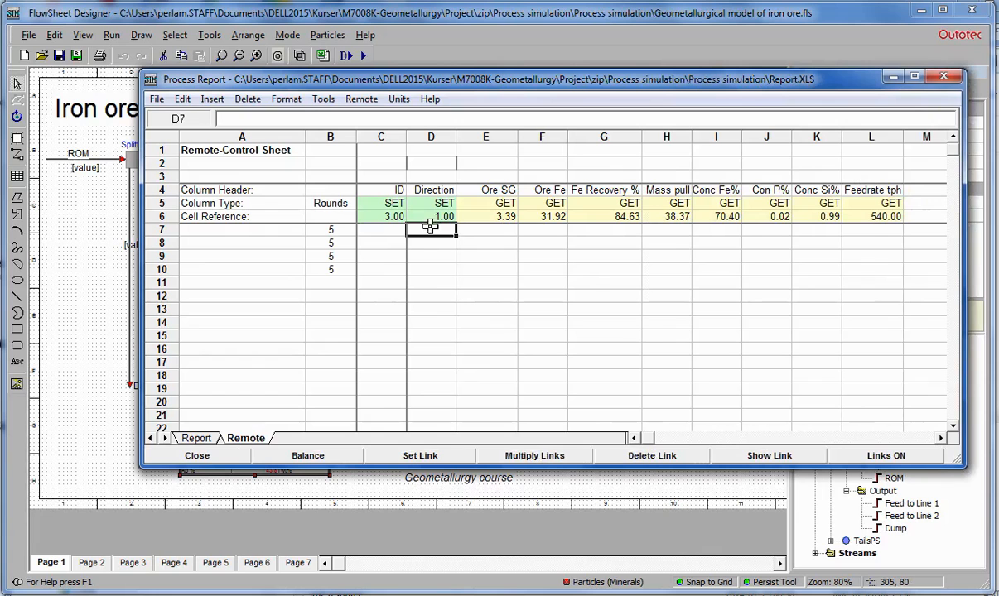
mouse_move(394, 202)
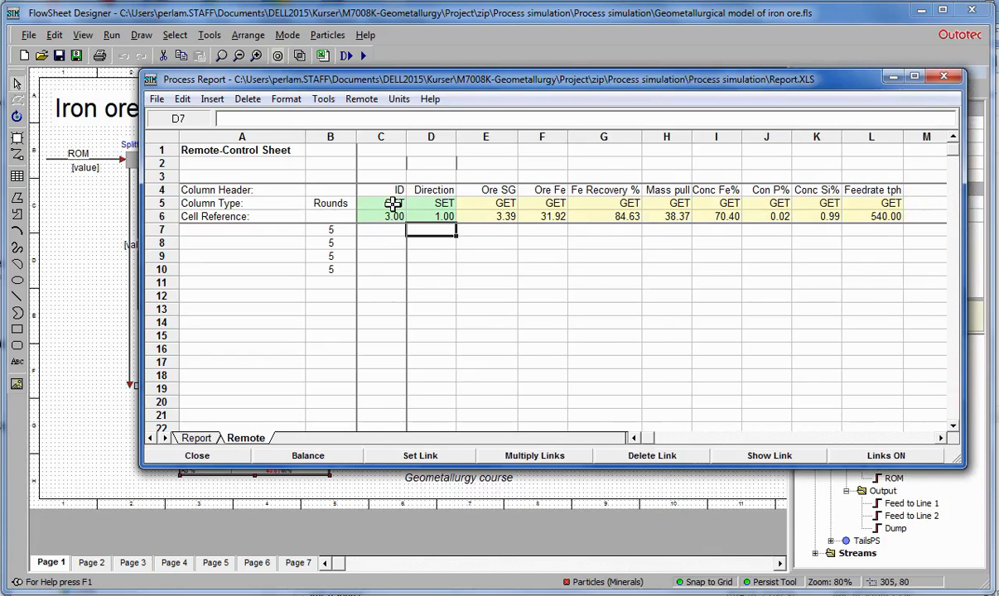
click(381, 215)
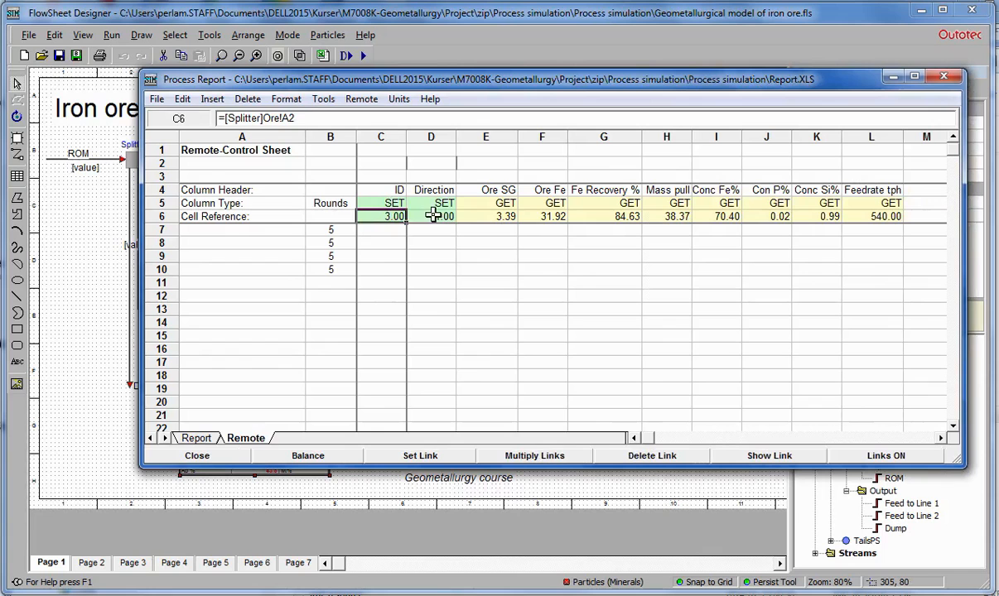
click(542, 215)
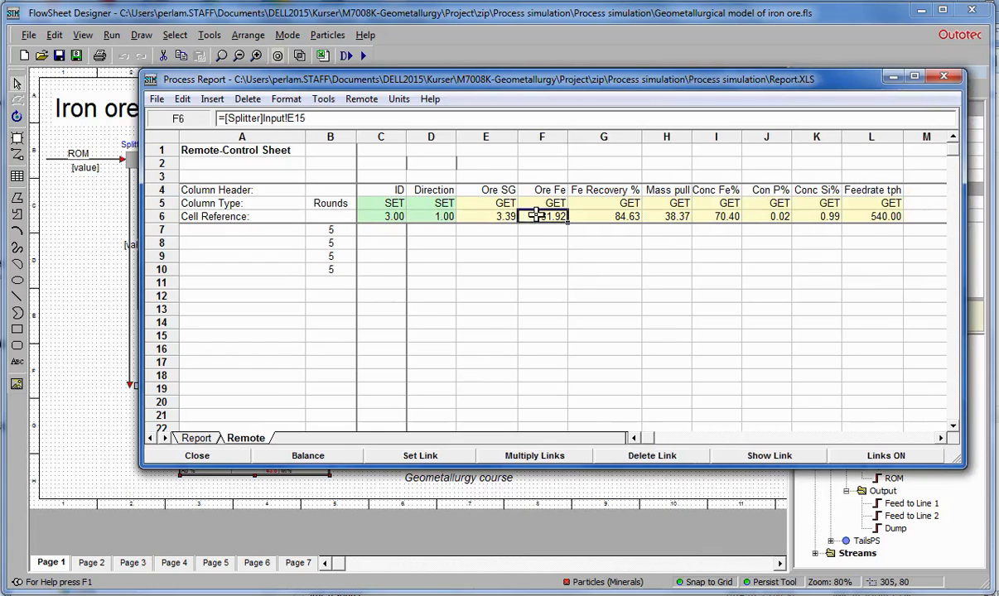
click(765, 215)
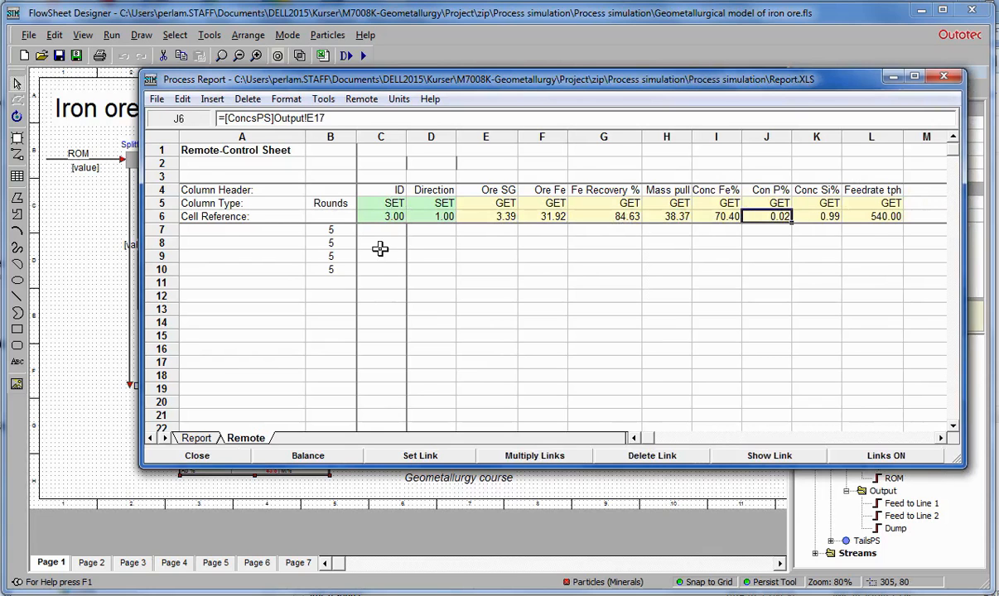
click(381, 216)
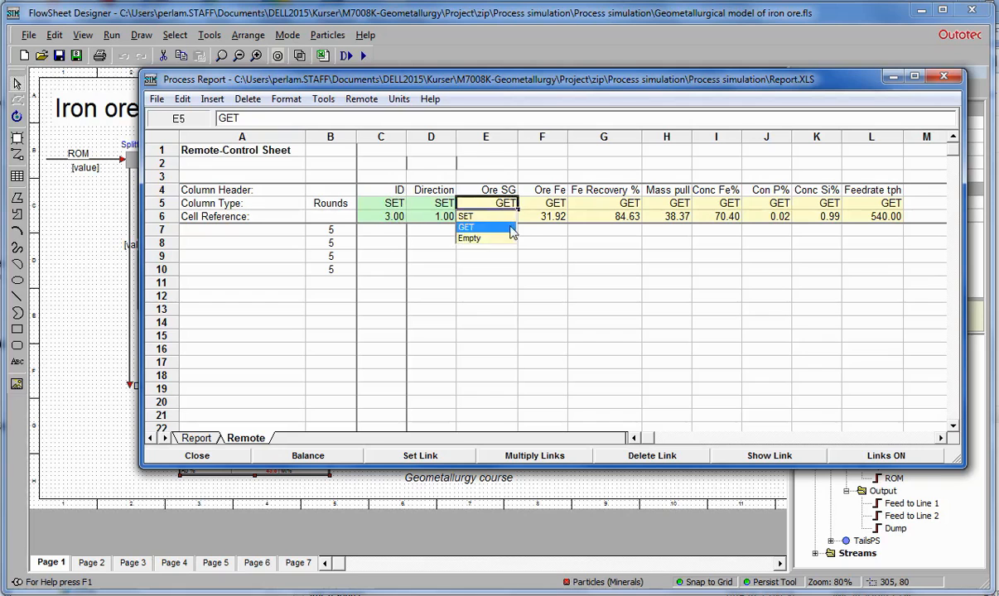
click(485, 227)
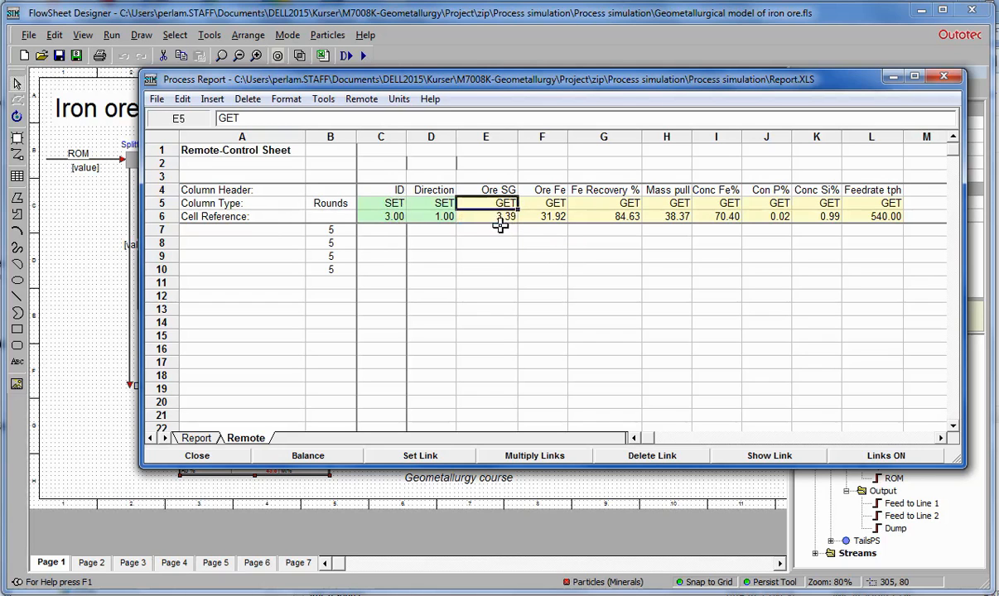
click(381, 229)
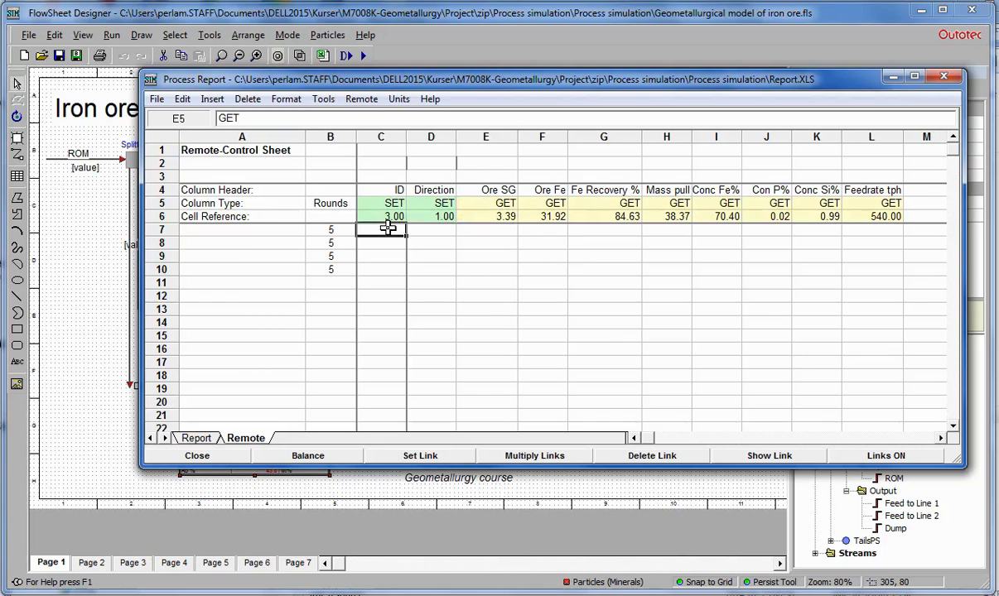
click(381, 228)
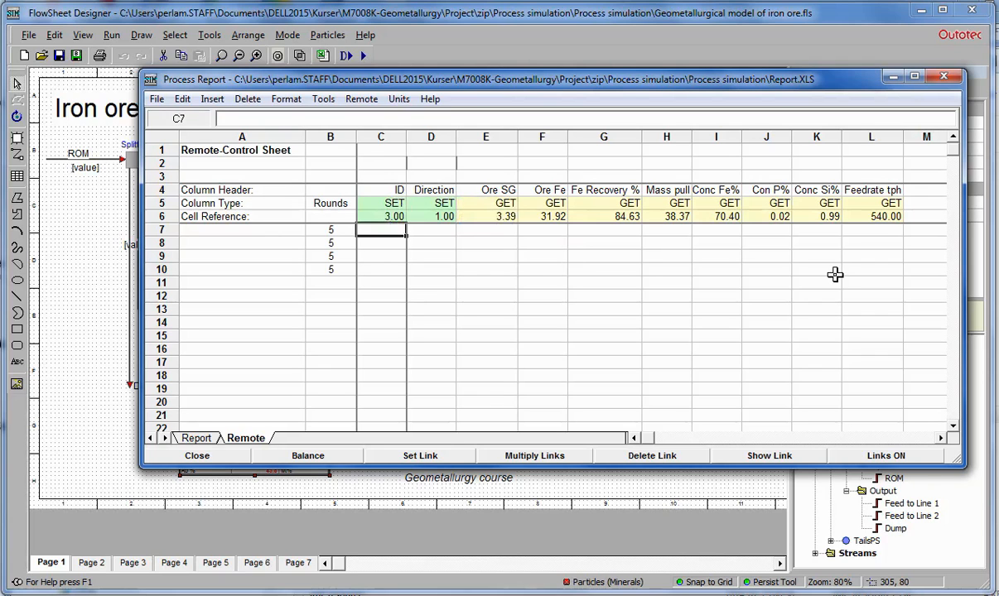
click(381, 215)
text(5)
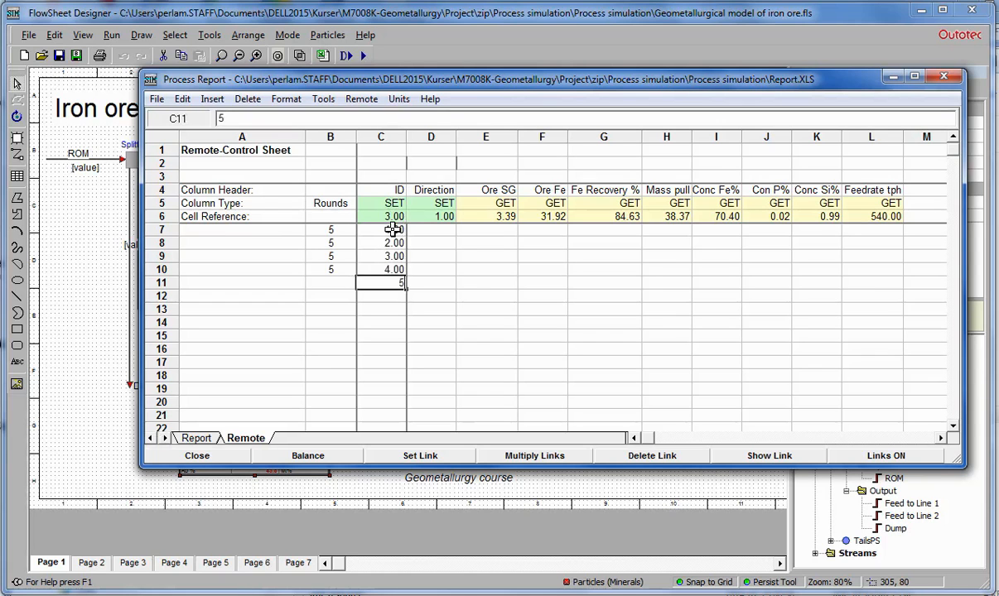
Step: Finish the second set of scenario IDs 1–5 and enter line direction 2 for rows 12–16
key(Return)
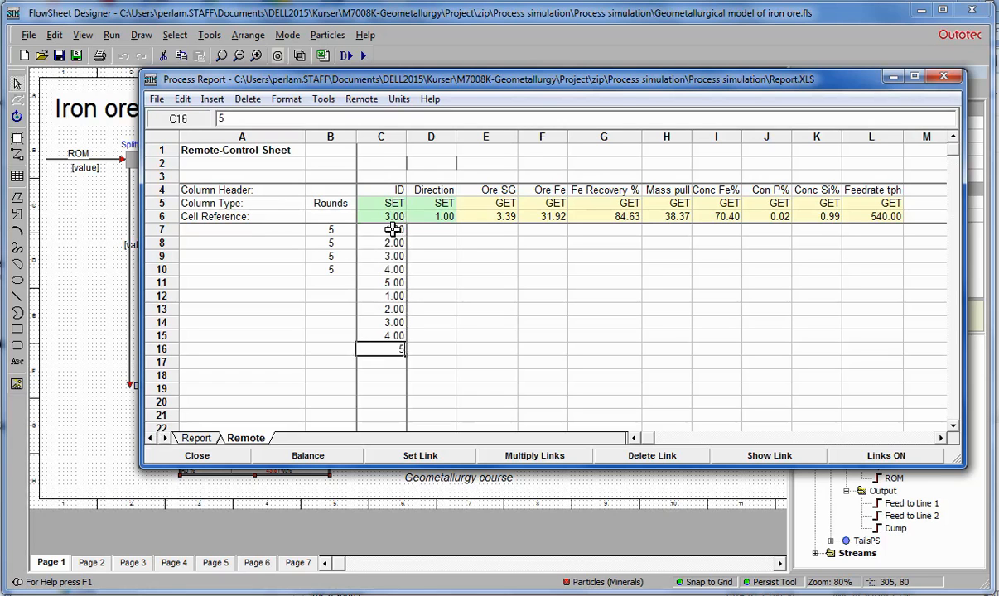
click(329, 281)
text(5)
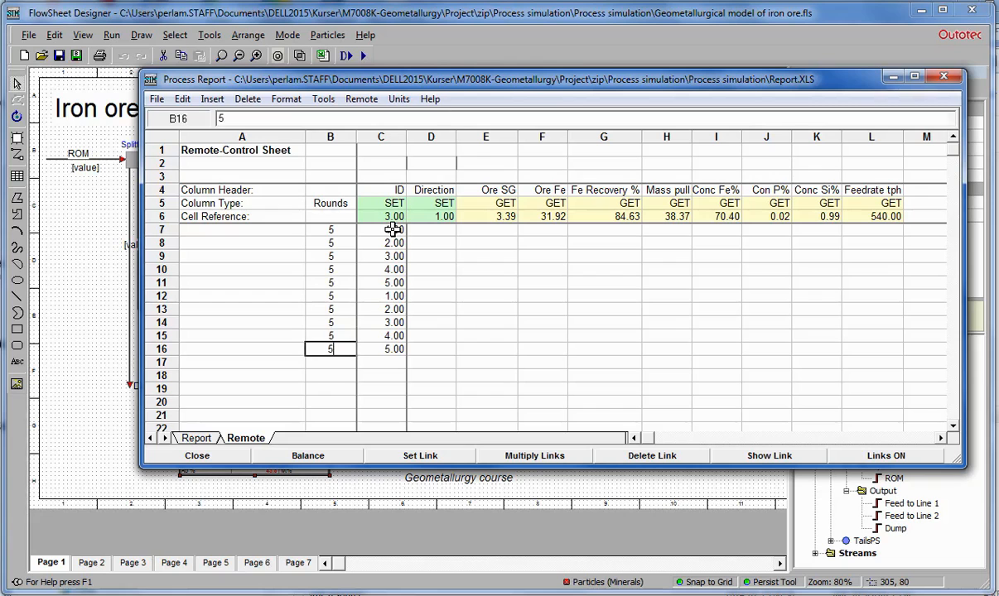
click(430, 229)
text(1)
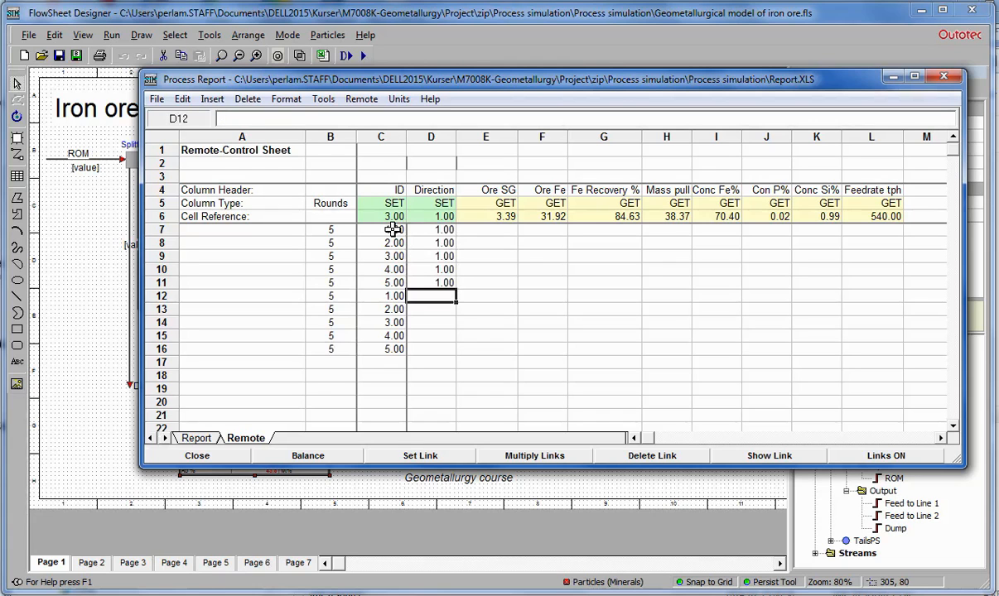
text(2)
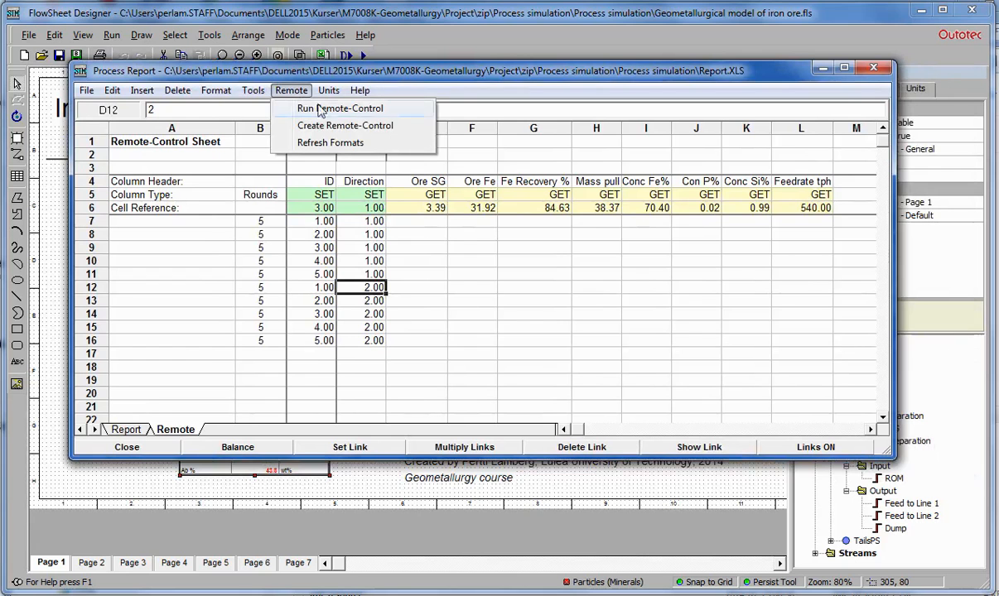
Step: Run Remote-Control so all ten scenario rows fill with Fe recovery results
click(339, 110)
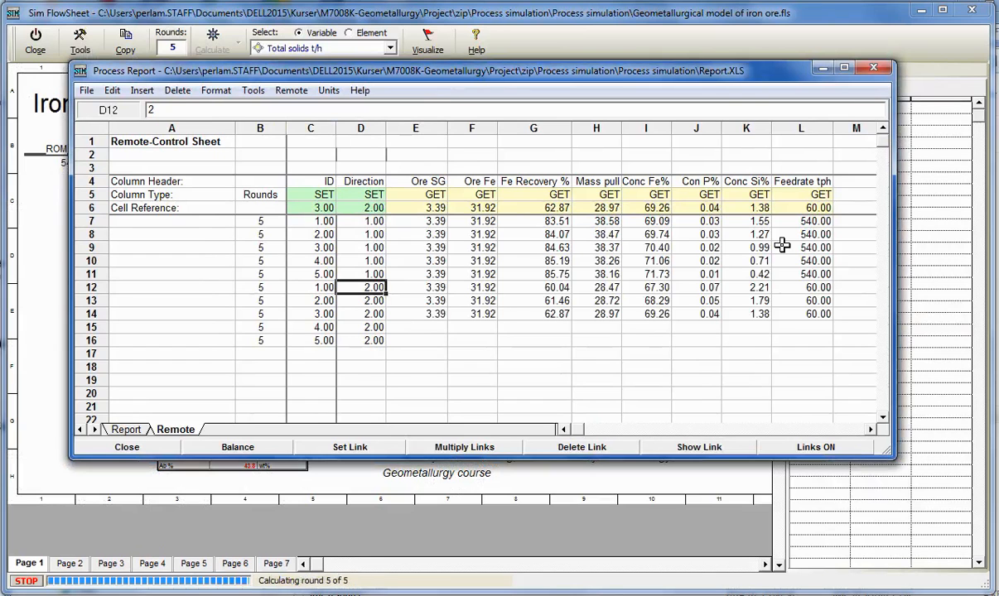
click(212, 40)
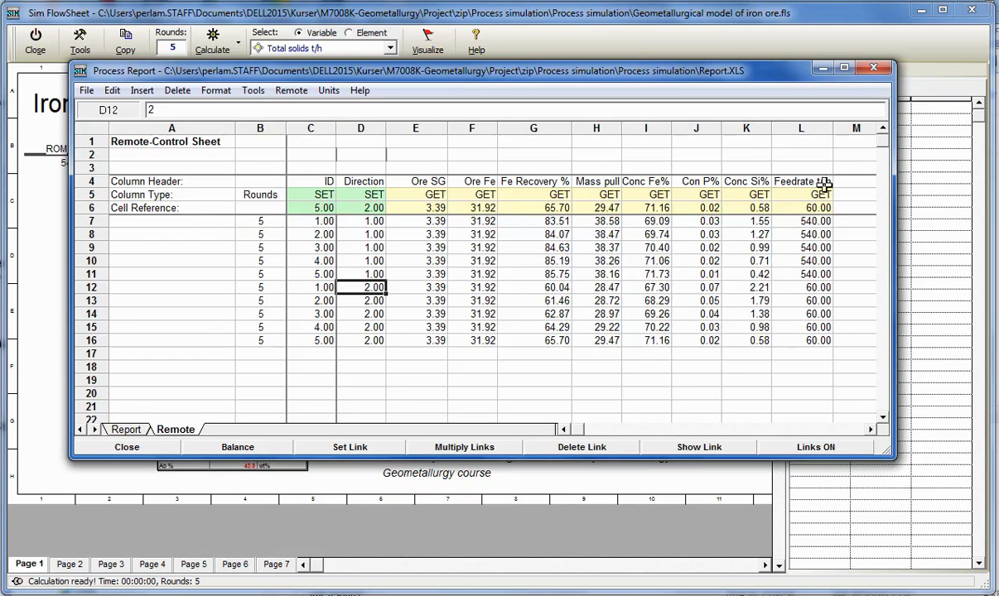
mouse_move(311, 237)
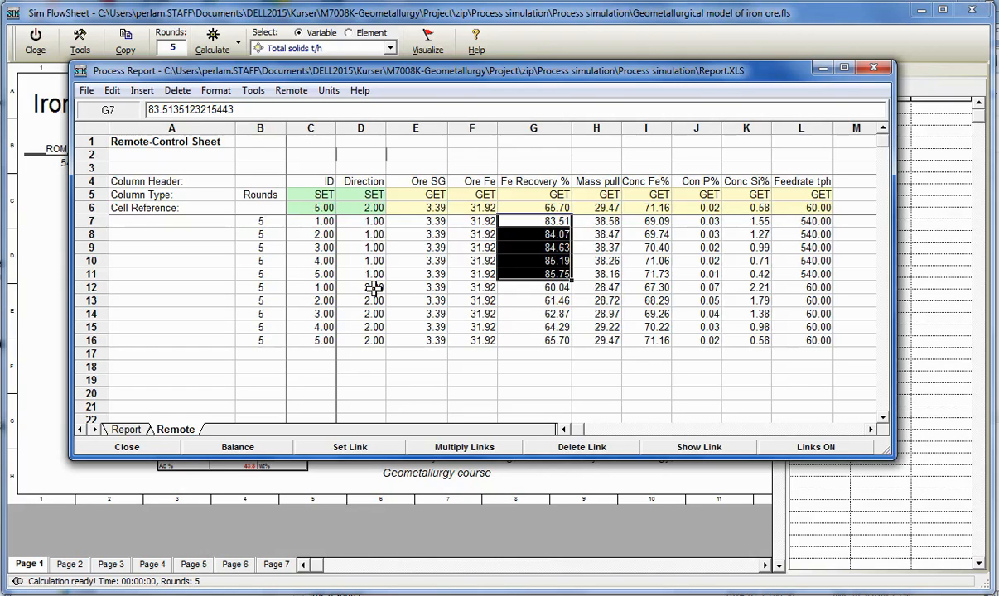
click(361, 288)
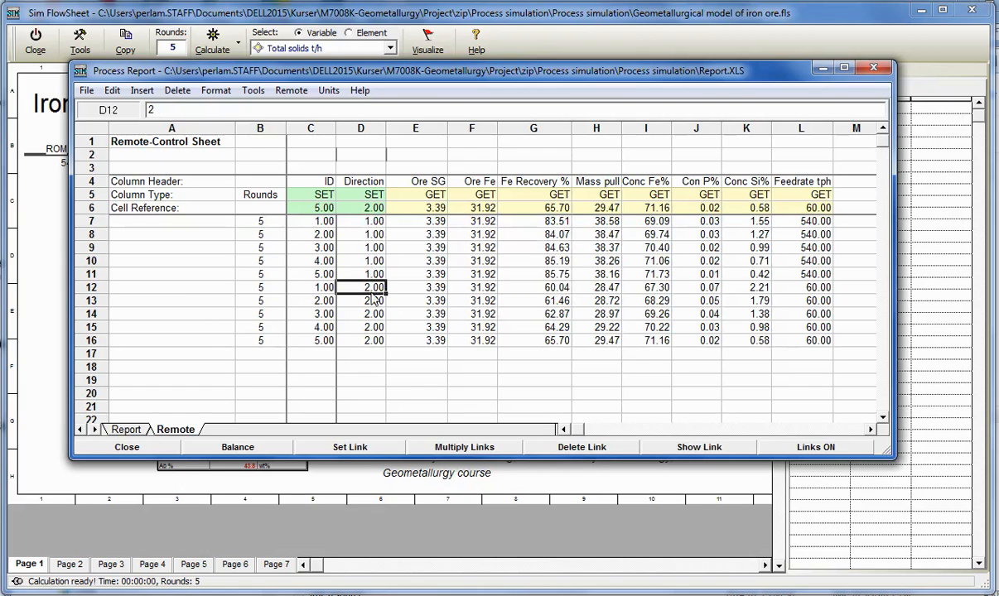
drag(533, 288, 533, 341)
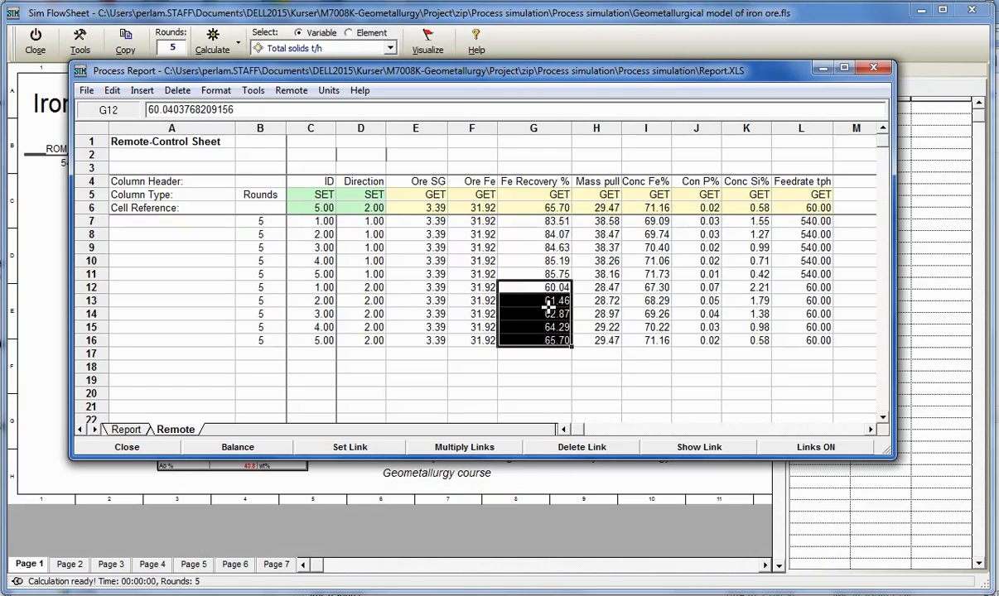
mouse_move(351, 276)
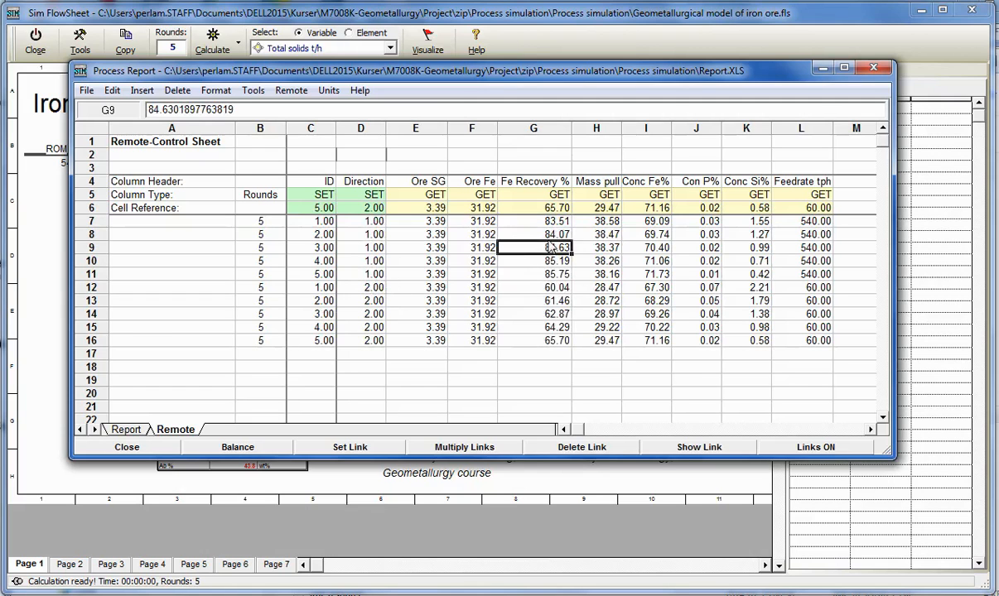
mouse_move(421, 335)
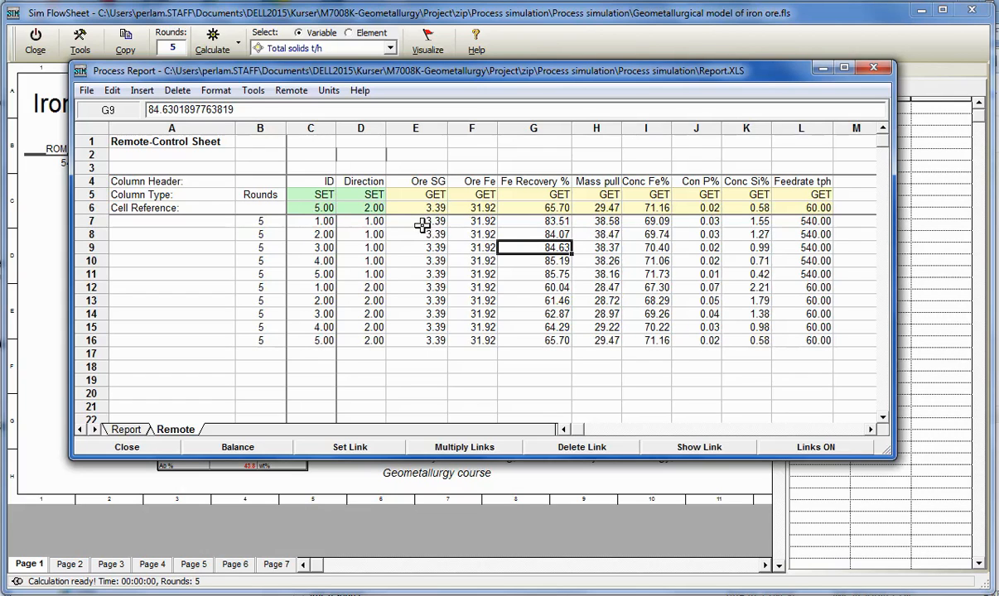
mouse_move(685, 230)
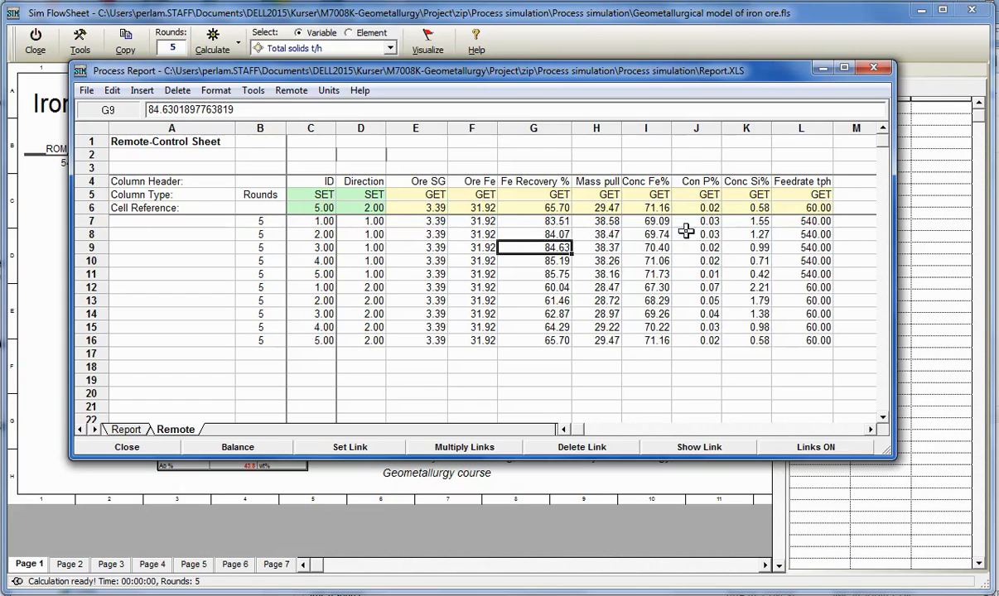
mouse_move(803, 288)
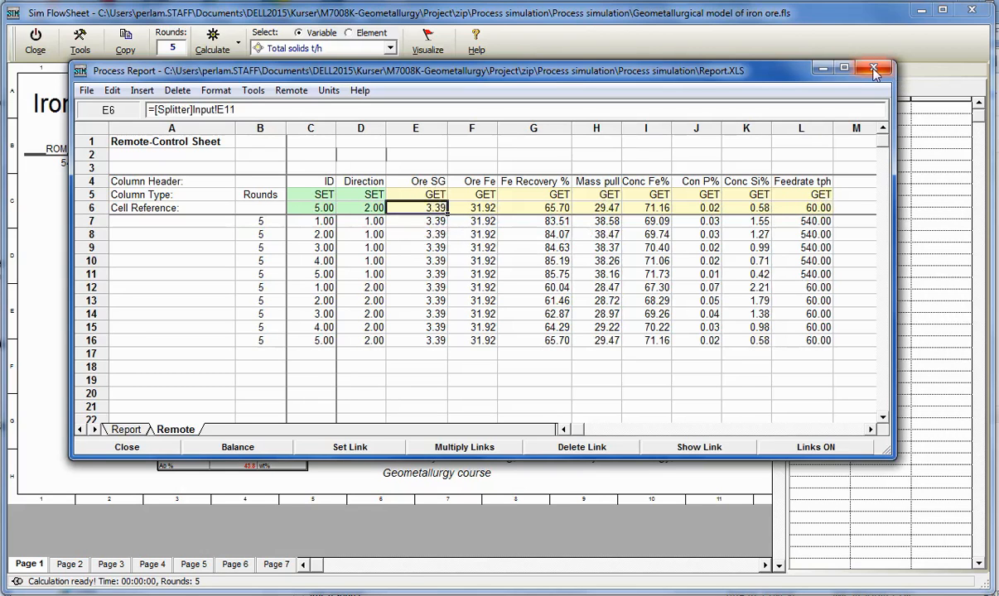
mouse_move(873, 69)
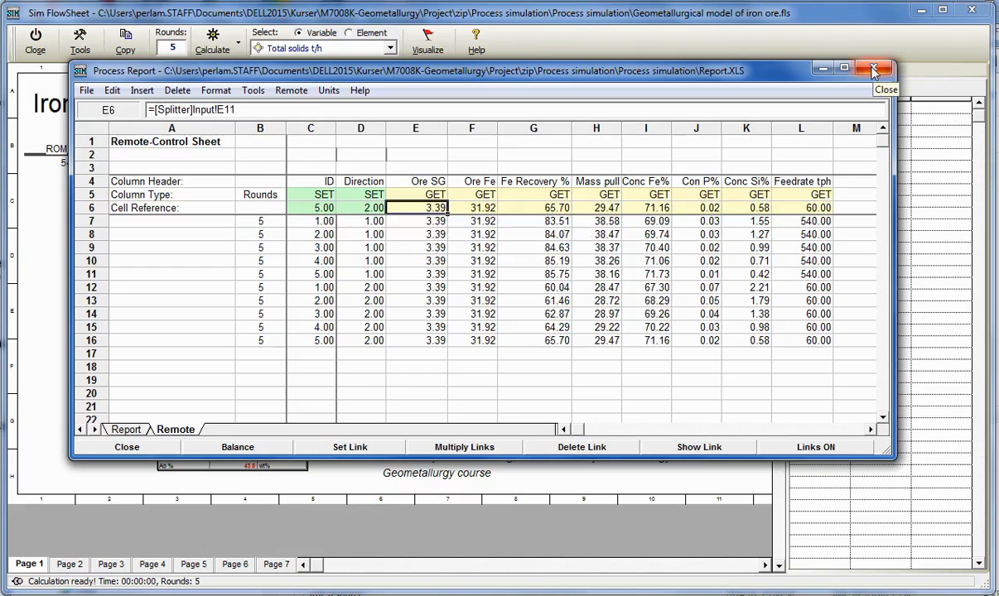
Step: Close the Process Report window to return to the iron ore flowsheet
click(874, 68)
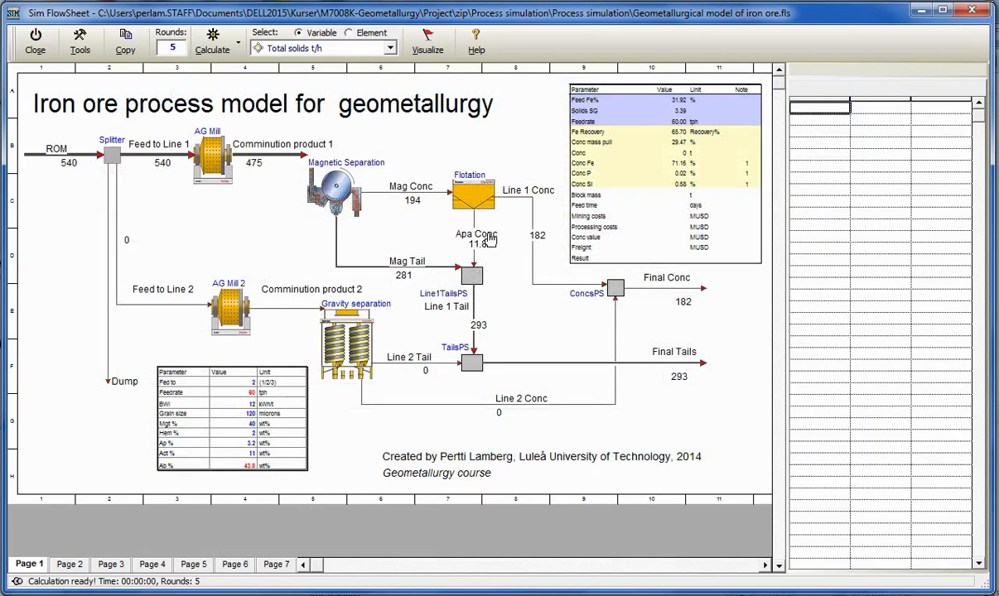